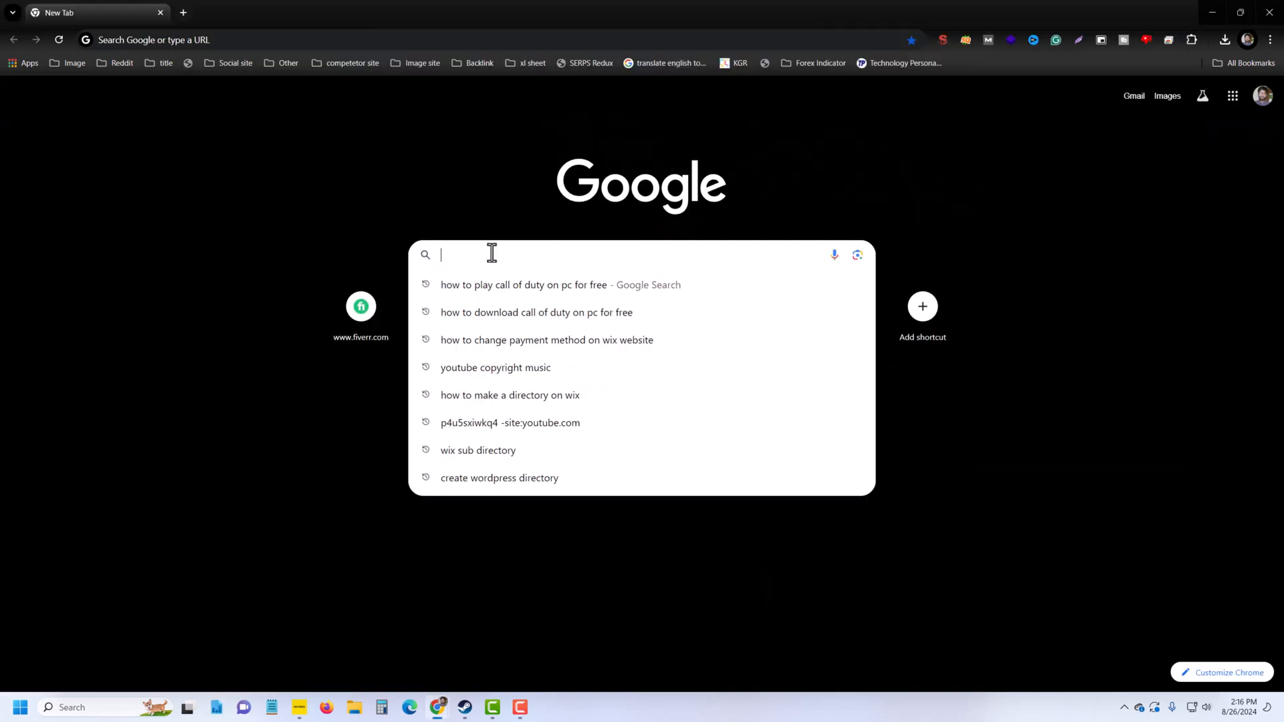
Step: Search Google for 'call of duty' from the typed 'call of duty logo png' suggestions
{"action": "type", "text": "call of duty logo png"}
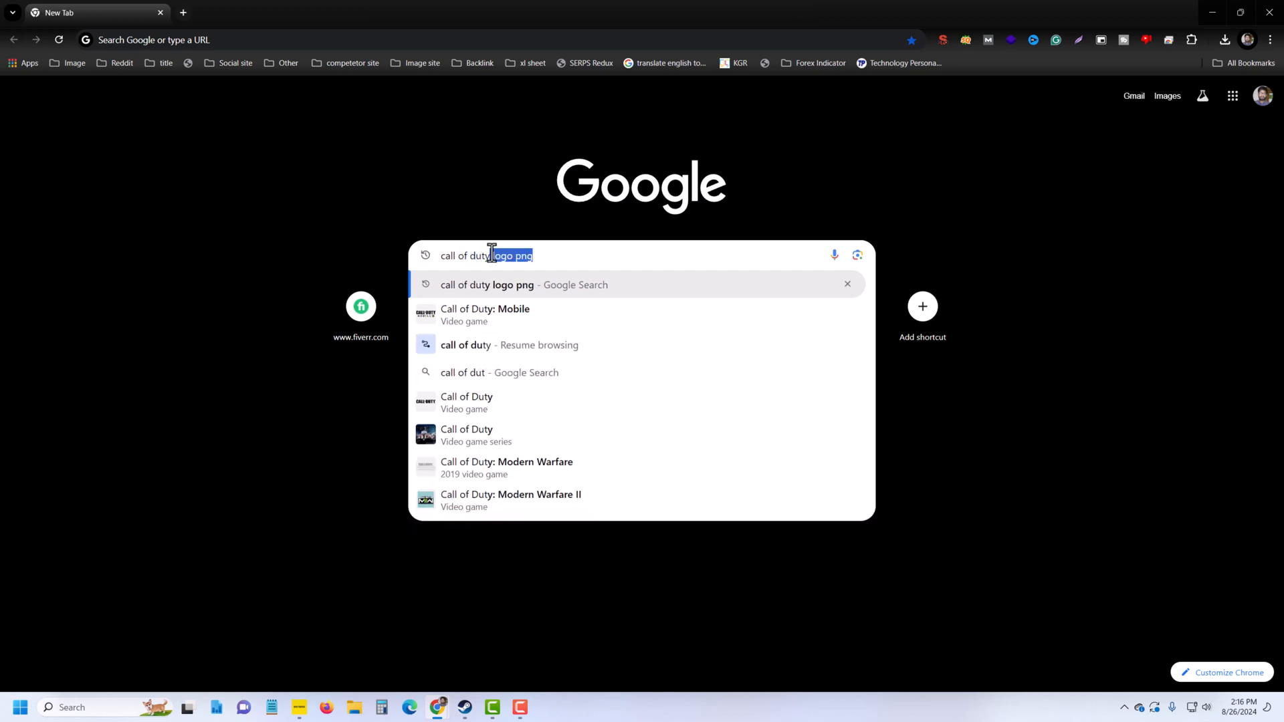
{"action": "left_click", "coordinate": [465, 345]}
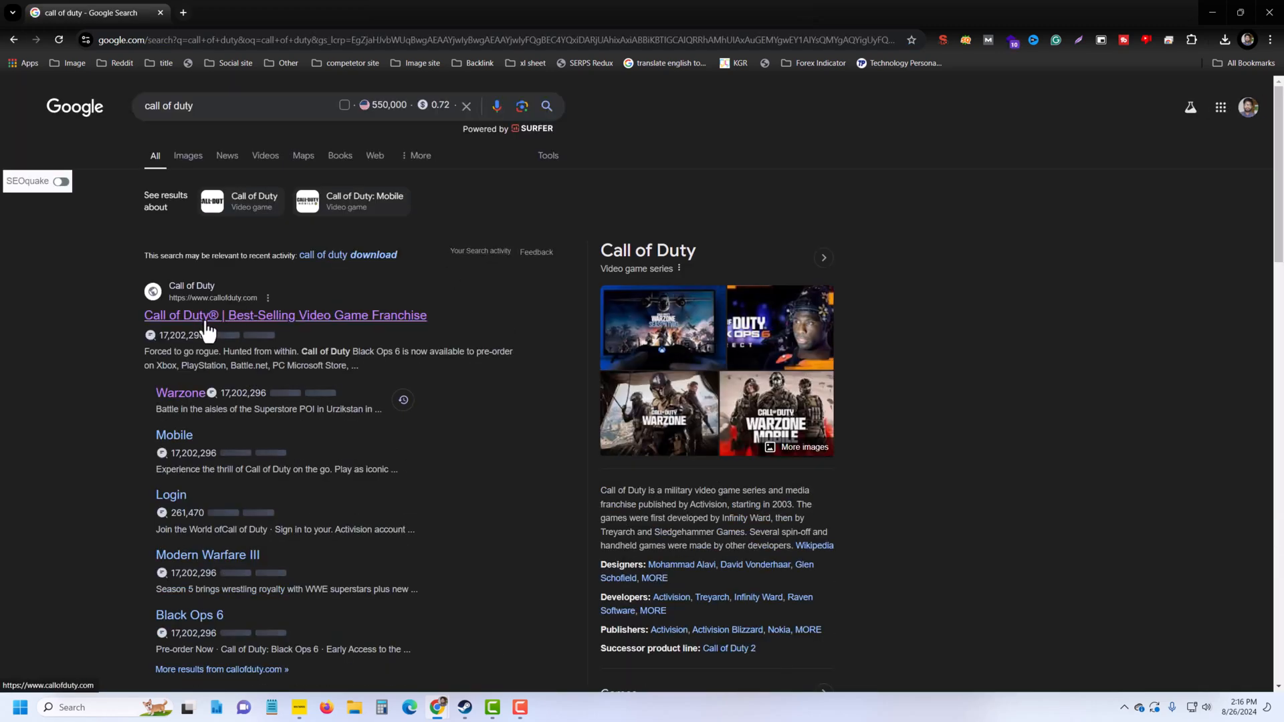
Step: Go to callofduty.com and show its Games list
{"action": "left_click", "coordinate": [283, 314]}
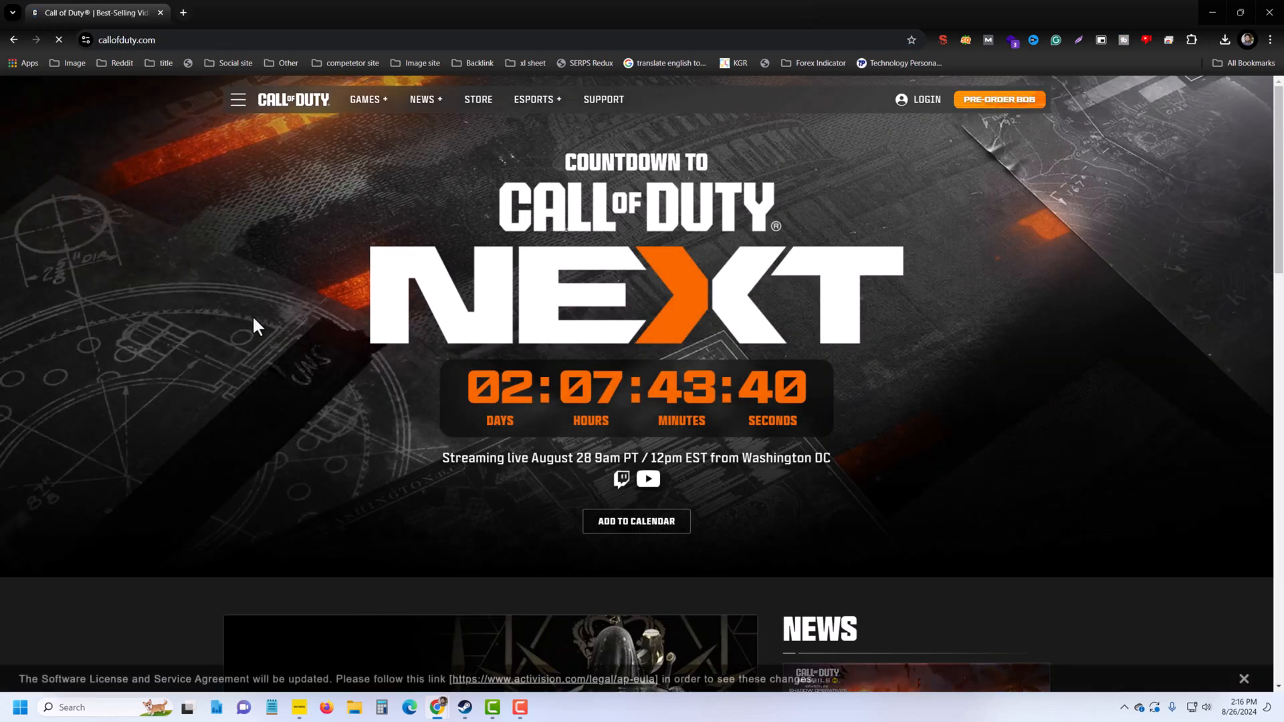
{"action": "left_click", "coordinate": [366, 99]}
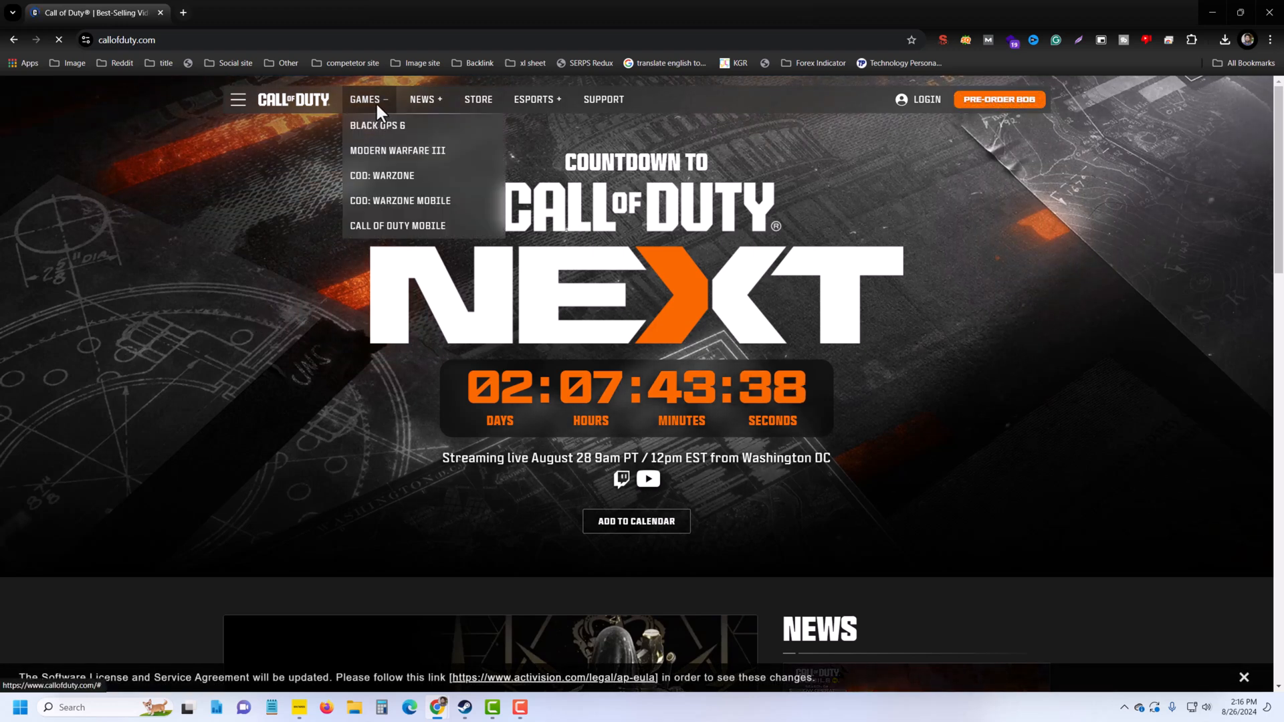
{"action": "mouse_move", "coordinate": [400, 201]}
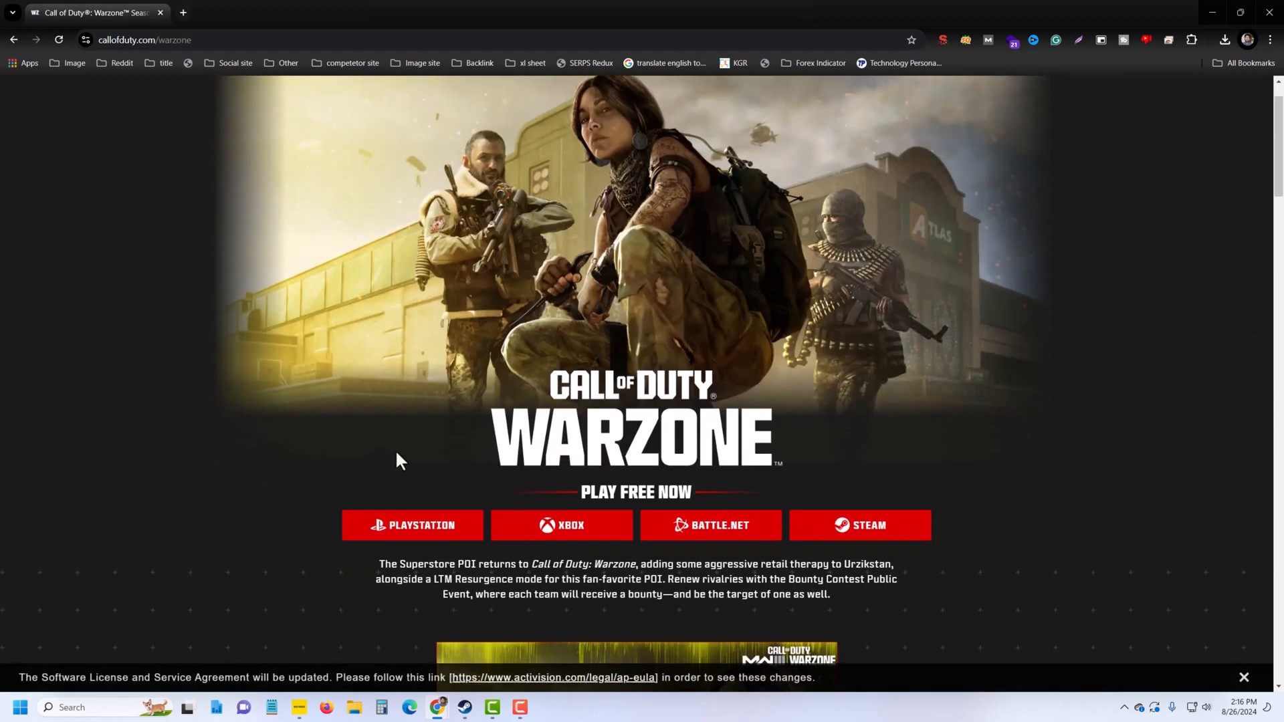
{"action": "mouse_move", "coordinate": [574, 536]}
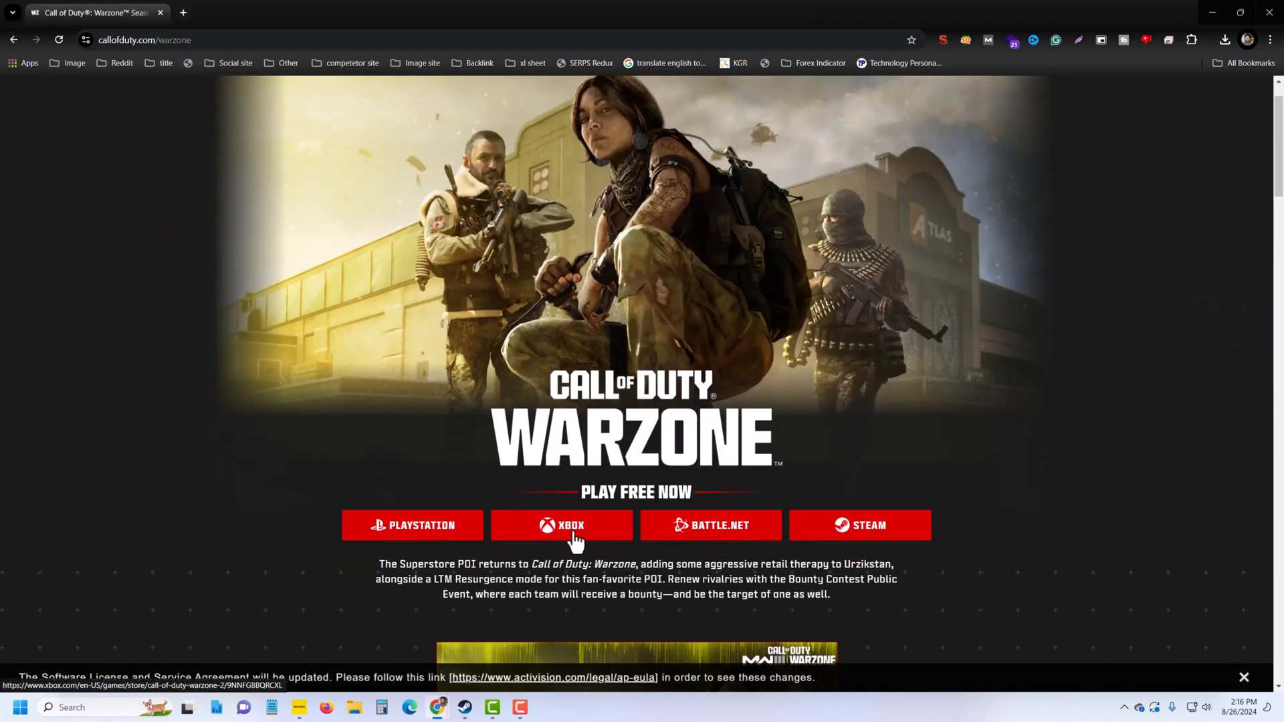
{"action": "mouse_move", "coordinate": [868, 532]}
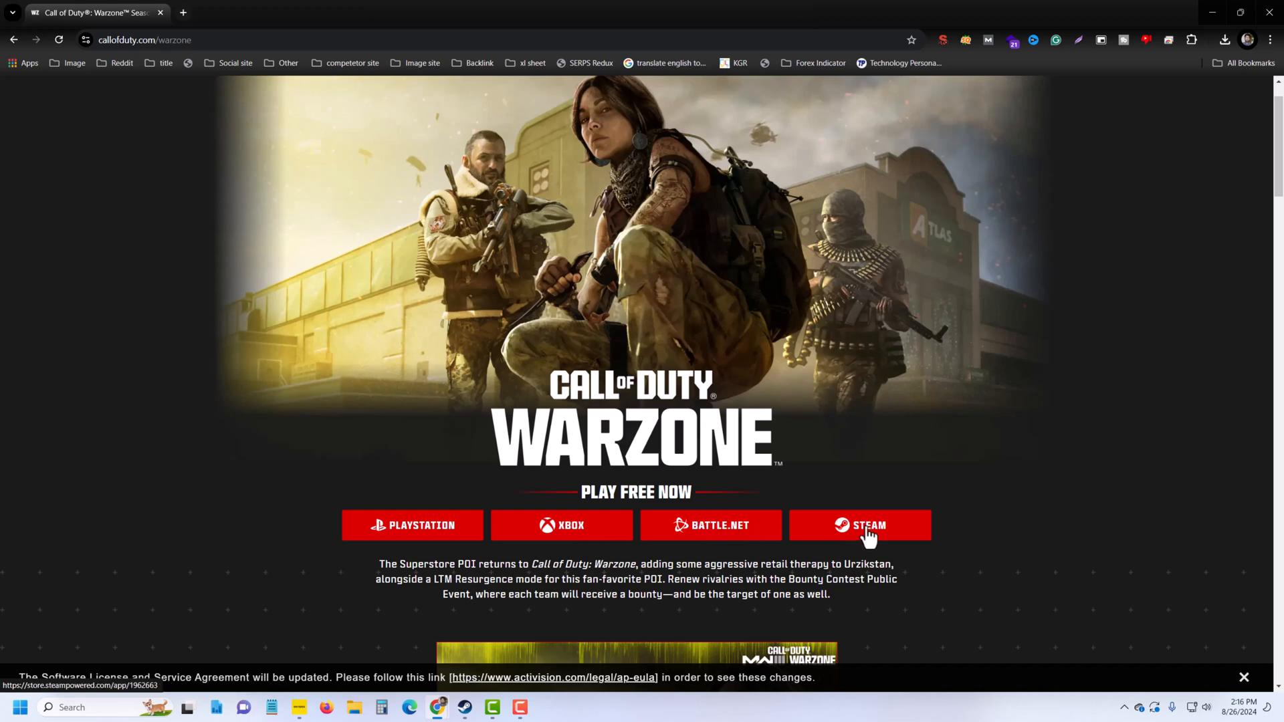
{"action": "mouse_move", "coordinate": [420, 532]}
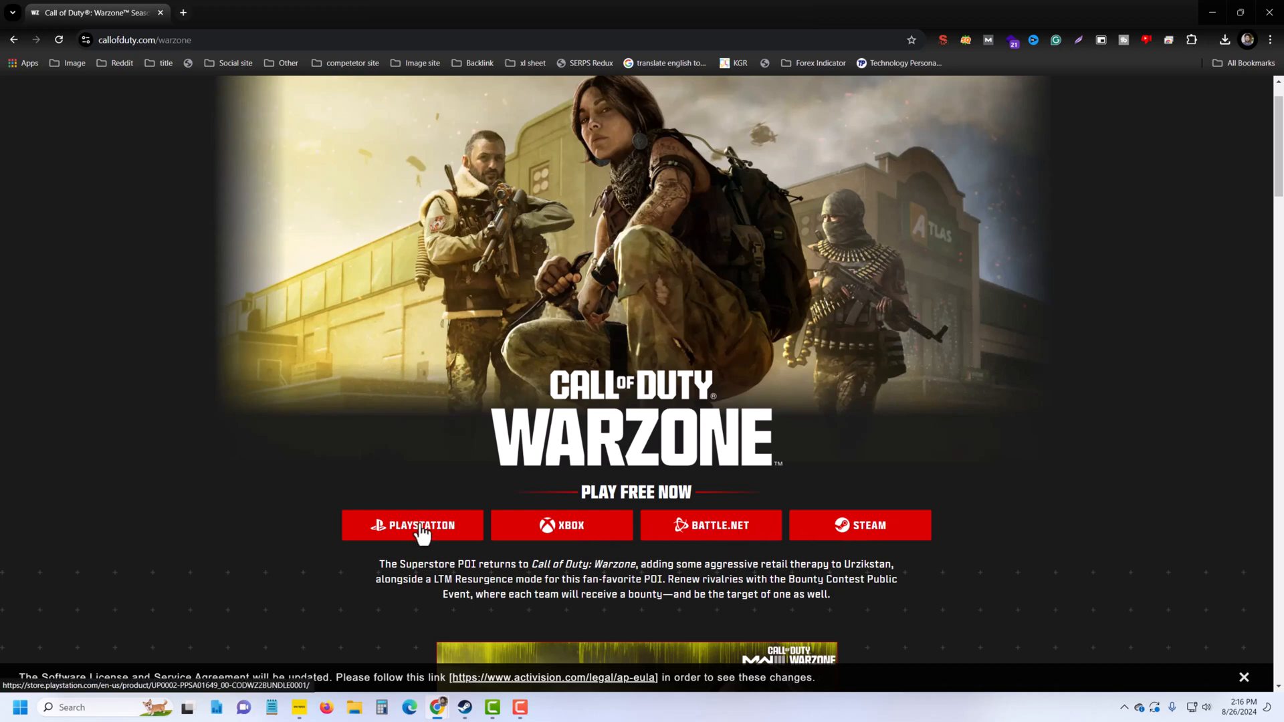
{"action": "mouse_move", "coordinate": [599, 536]}
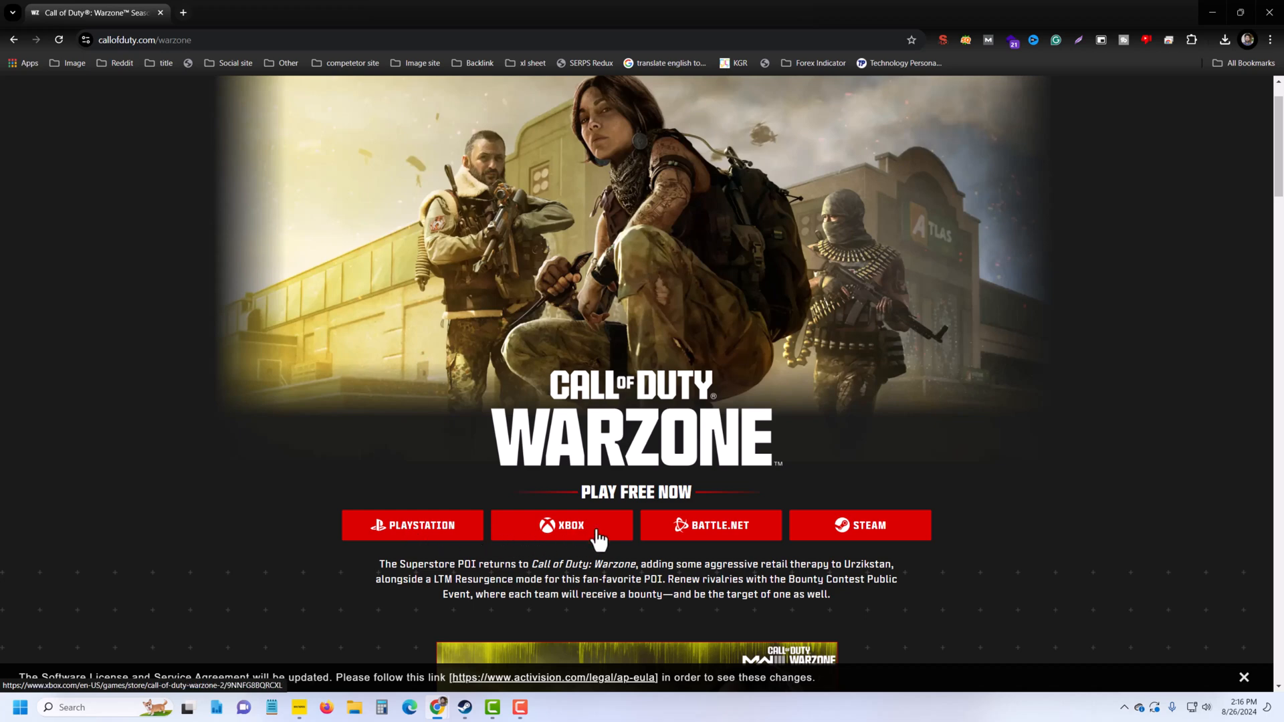
{"action": "mouse_move", "coordinate": [630, 540]}
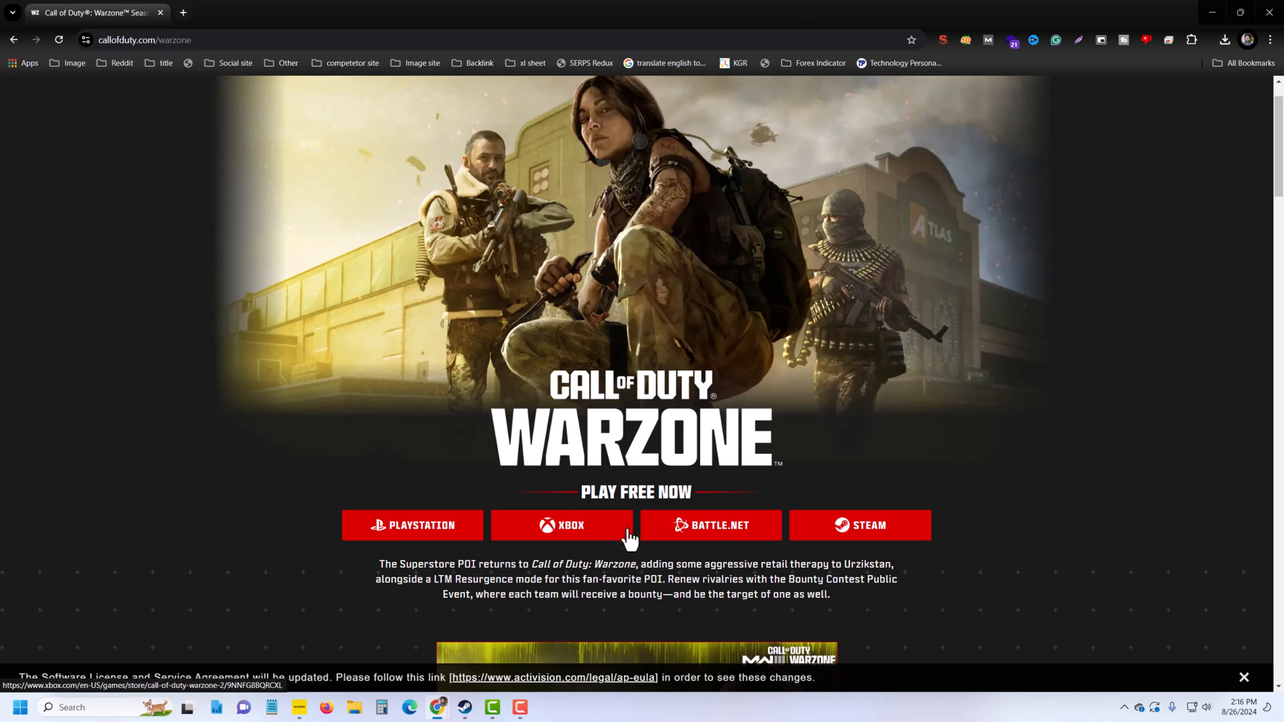
{"action": "mouse_move", "coordinate": [567, 539]}
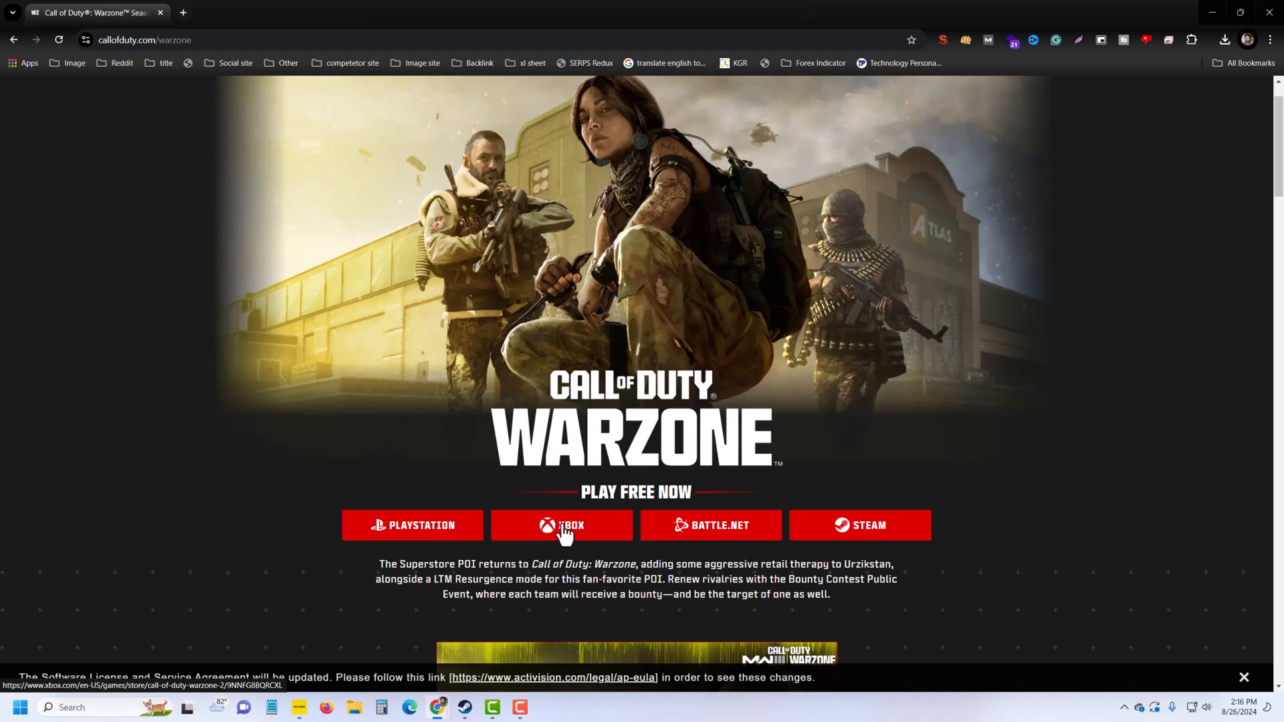
{"action": "mouse_move", "coordinate": [710, 535]}
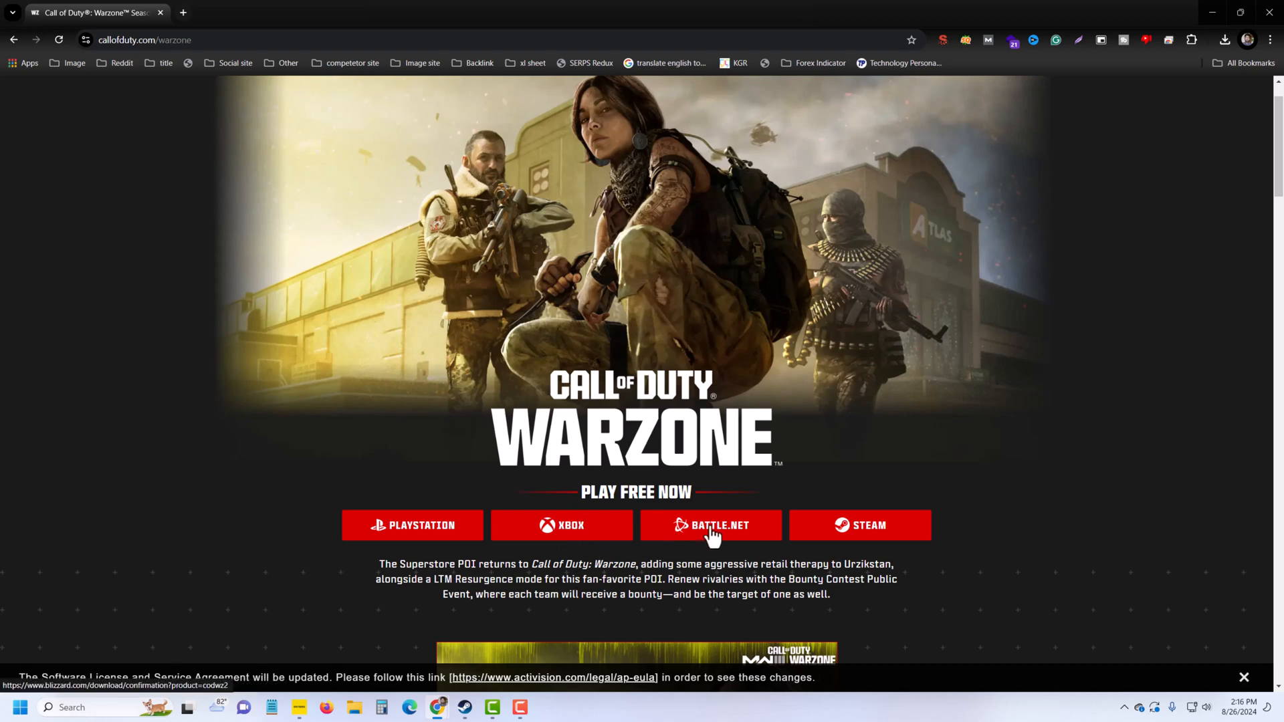
{"action": "mouse_move", "coordinate": [818, 545]}
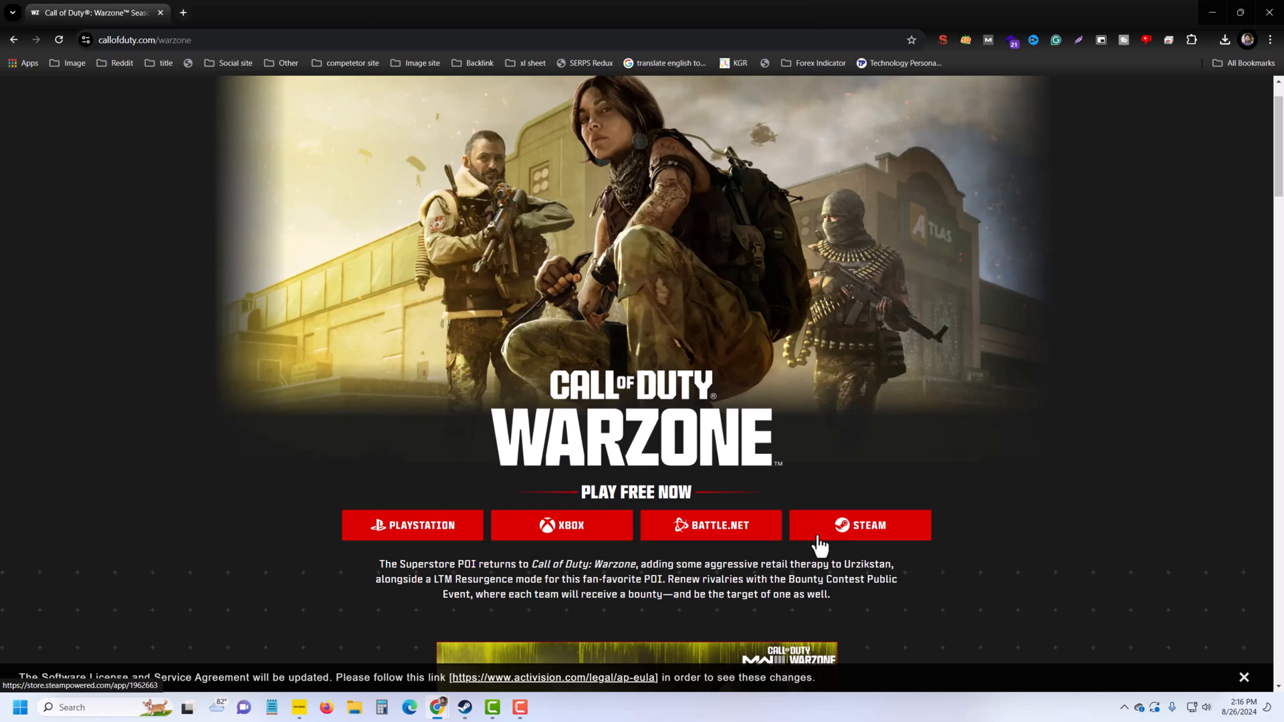
{"action": "mouse_move", "coordinate": [710, 537]}
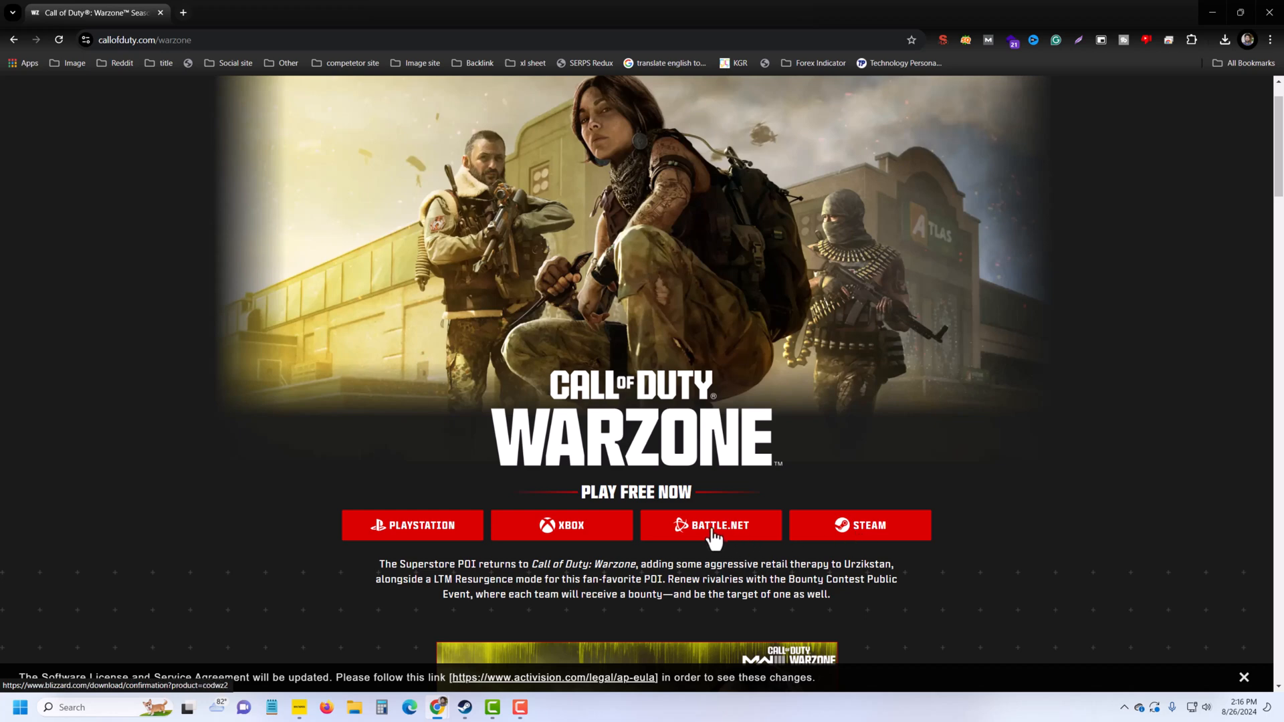
Step: Get Warzone for PC via Battle.net, save Call-of-Duty-Setup to Downloads and run it
{"action": "left_click", "coordinate": [711, 524]}
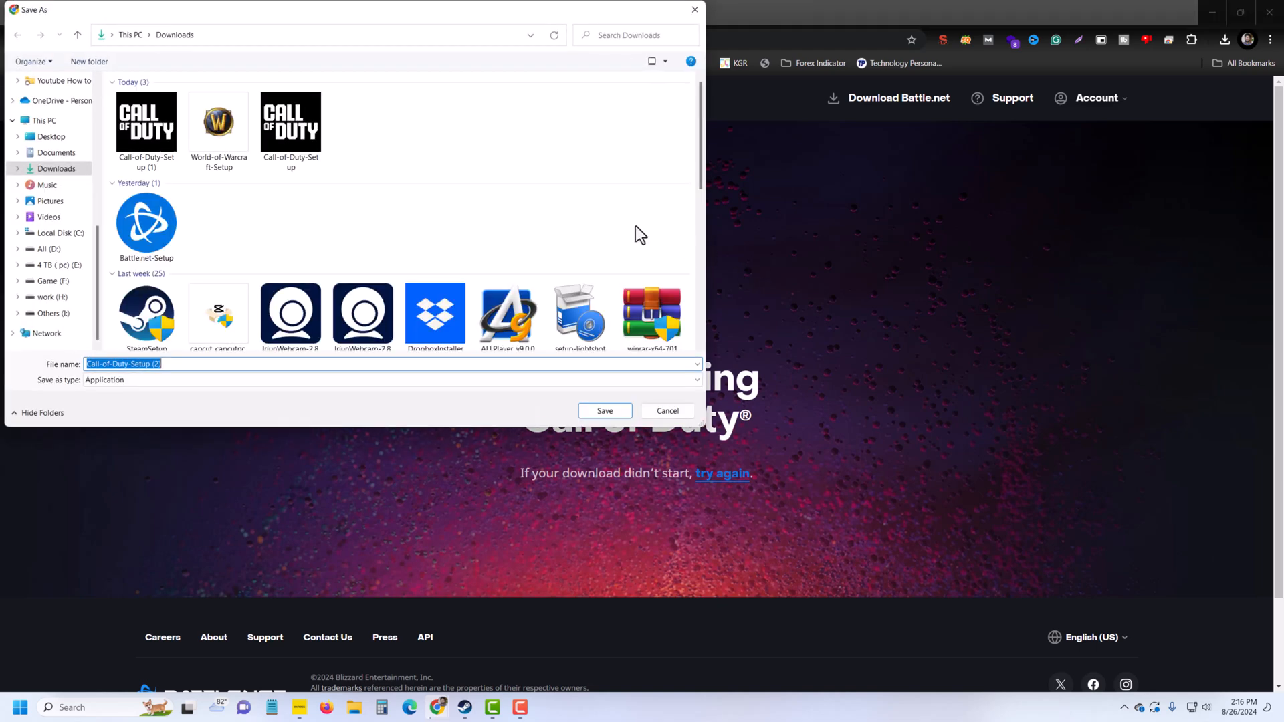
{"action": "mouse_move", "coordinate": [604, 411]}
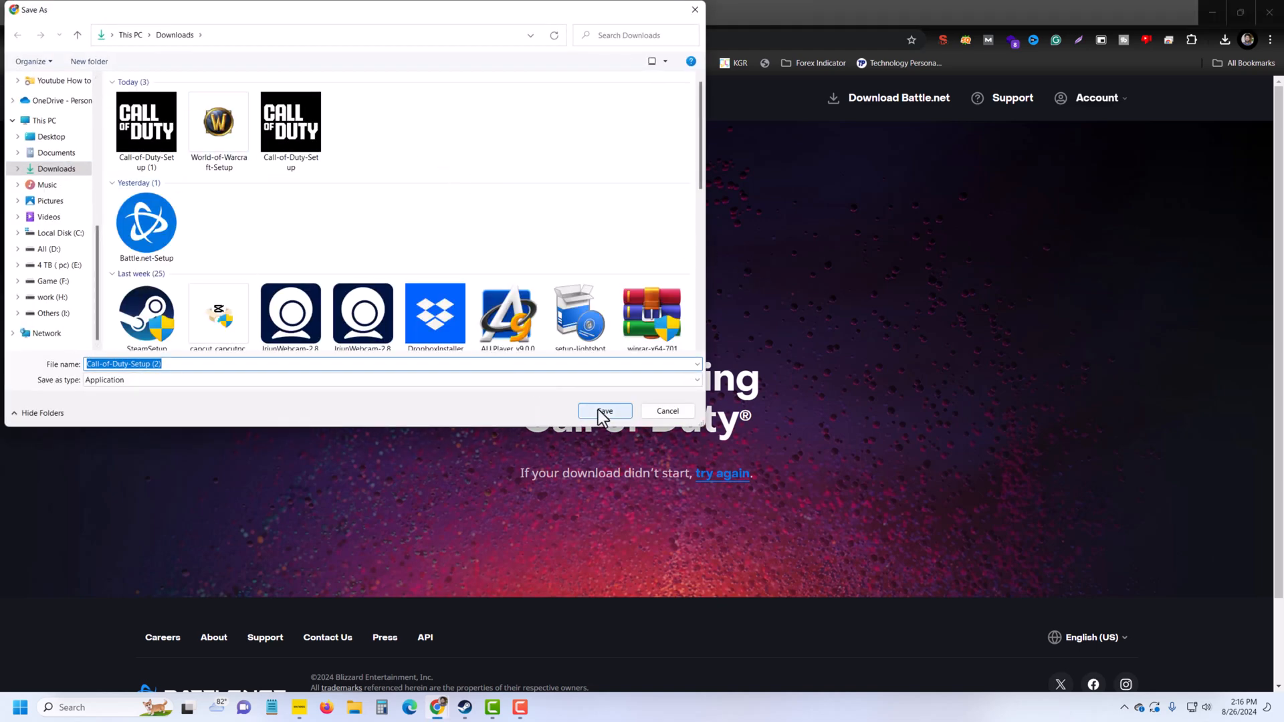
{"action": "left_click", "coordinate": [605, 410]}
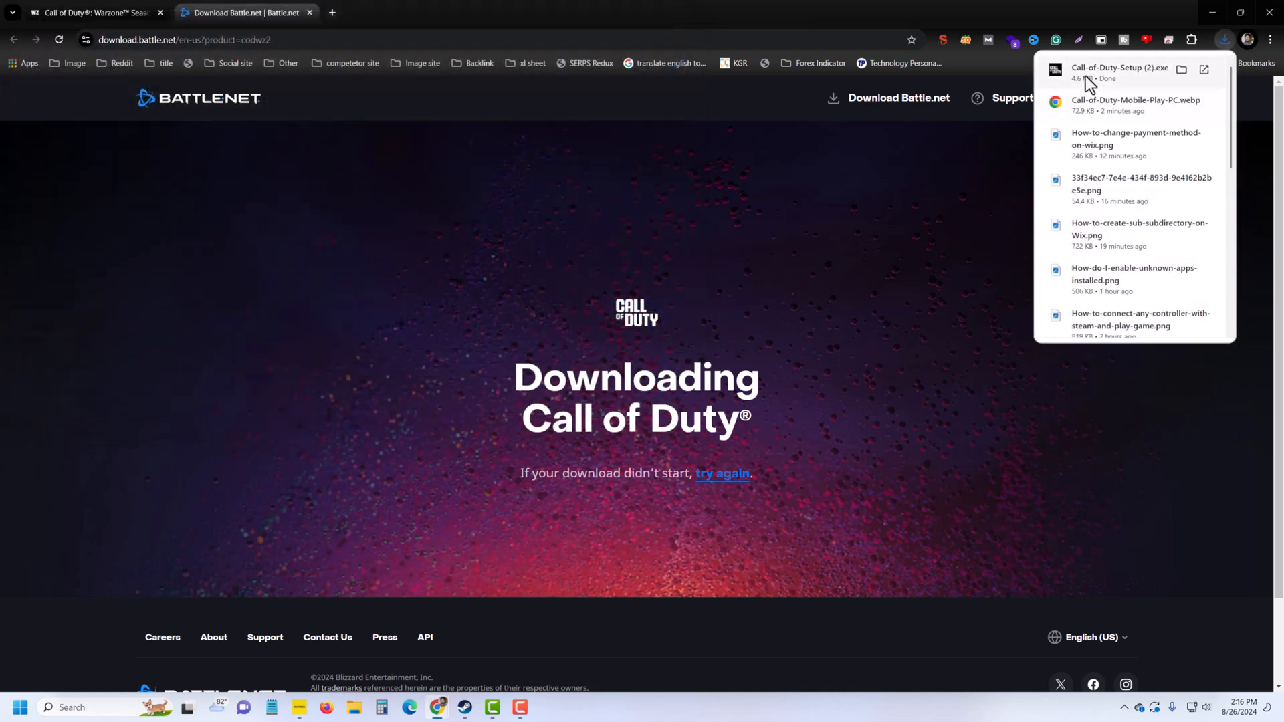
{"action": "left_click", "coordinate": [1120, 66]}
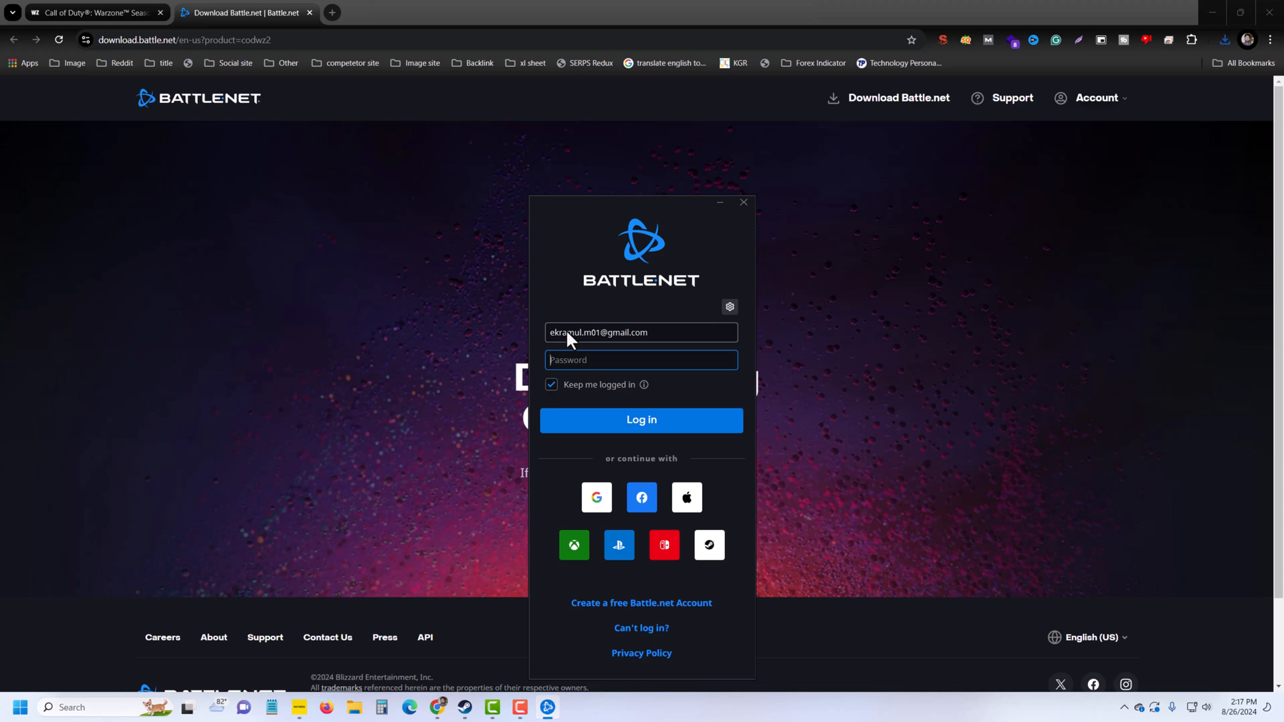
{"action": "mouse_move", "coordinate": [607, 297]}
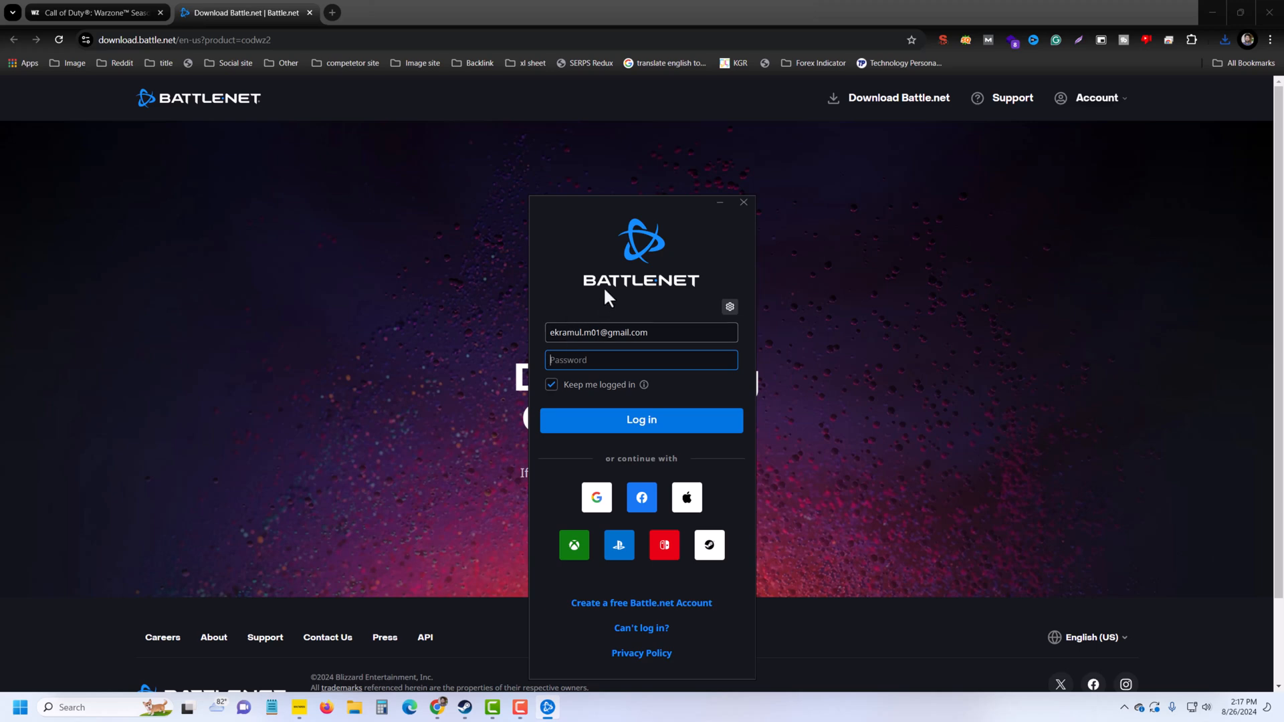
{"action": "mouse_move", "coordinate": [618, 599]}
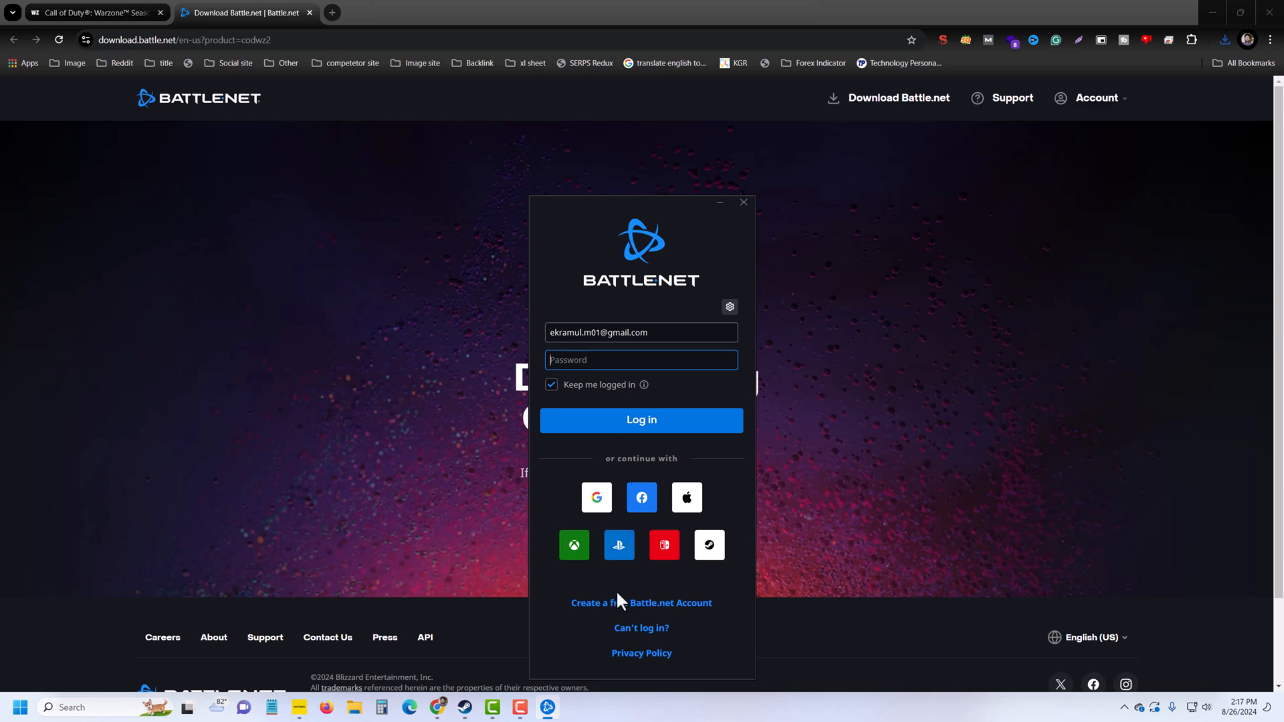
{"action": "mouse_move", "coordinate": [574, 544]}
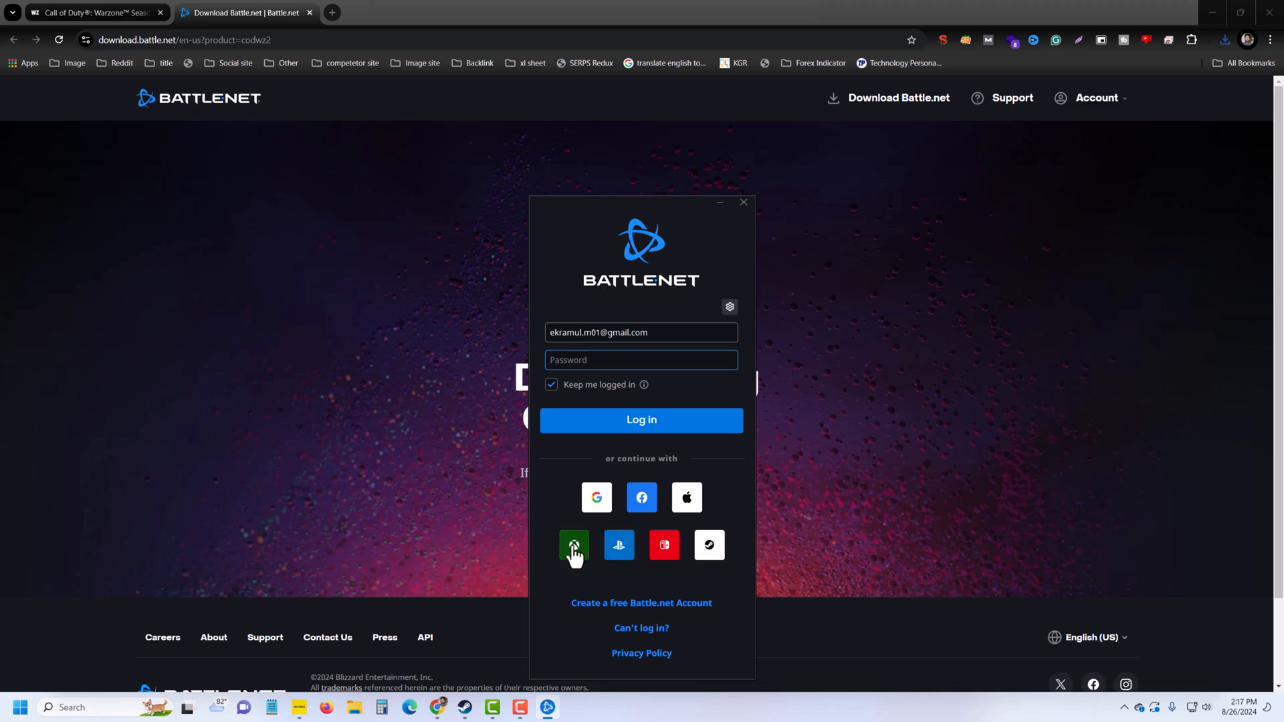
{"action": "mouse_move", "coordinate": [619, 546]}
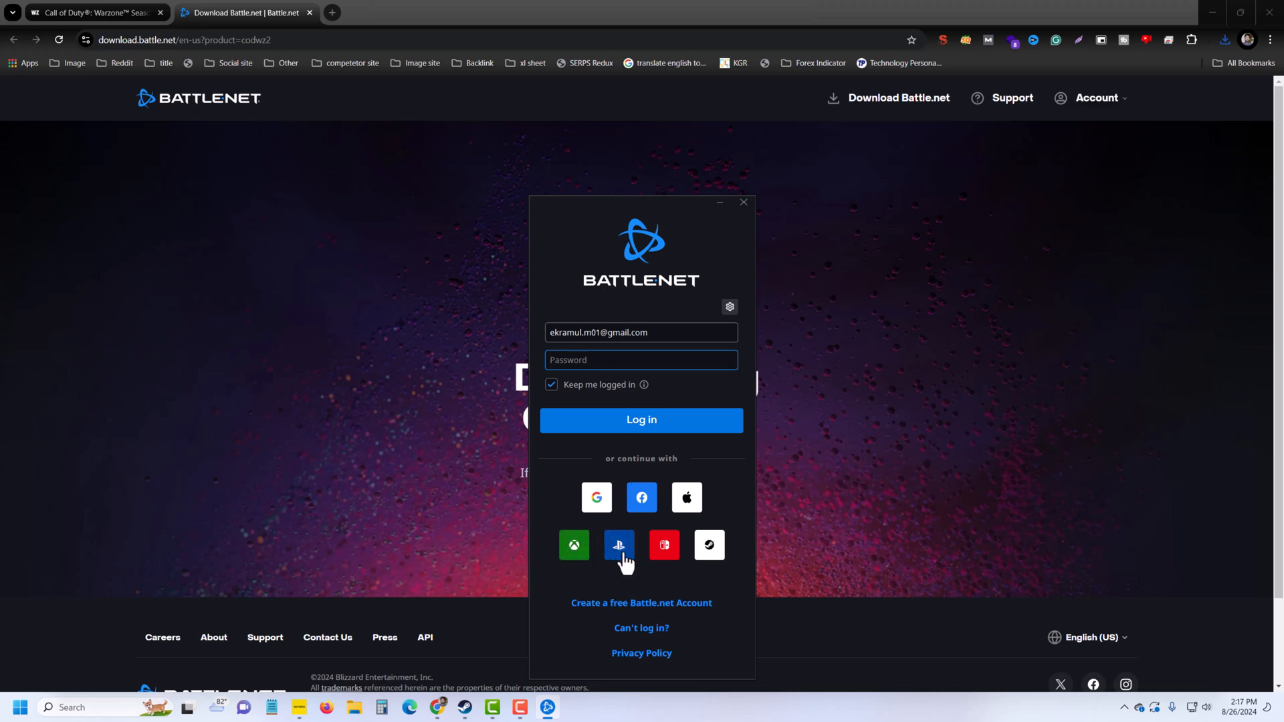
{"action": "mouse_move", "coordinate": [597, 498]}
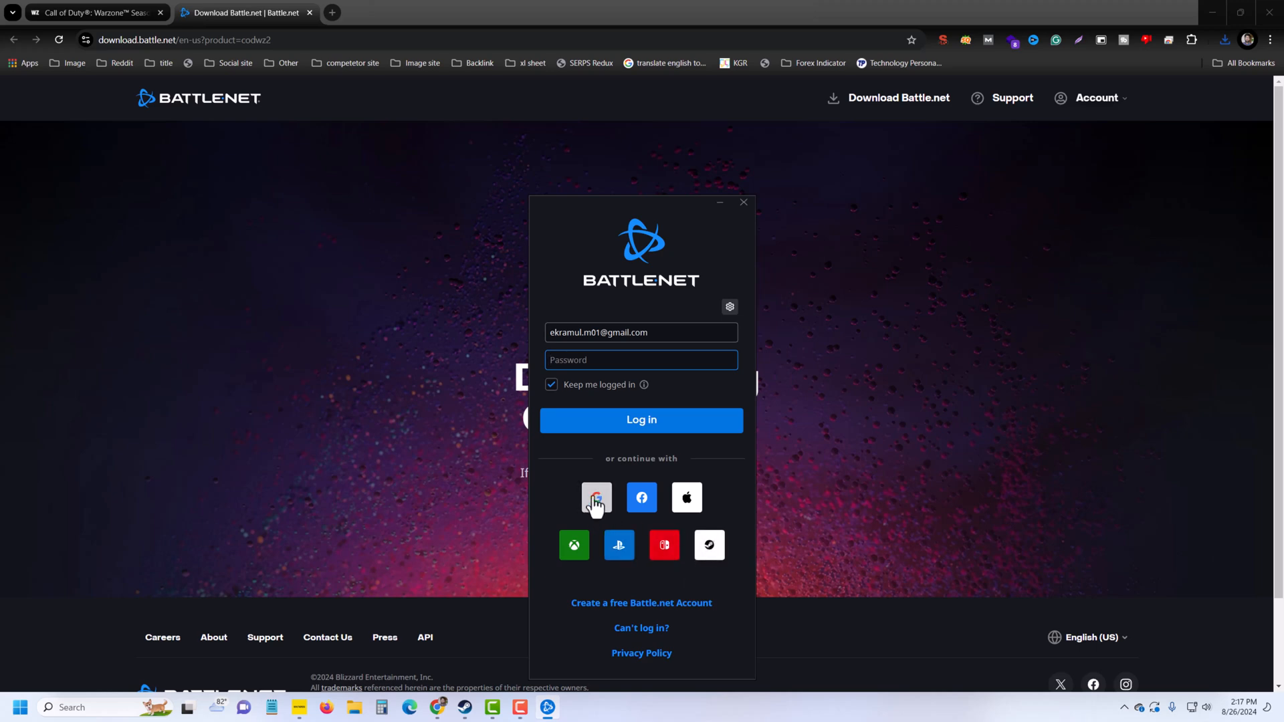
{"action": "mouse_move", "coordinate": [687, 498]}
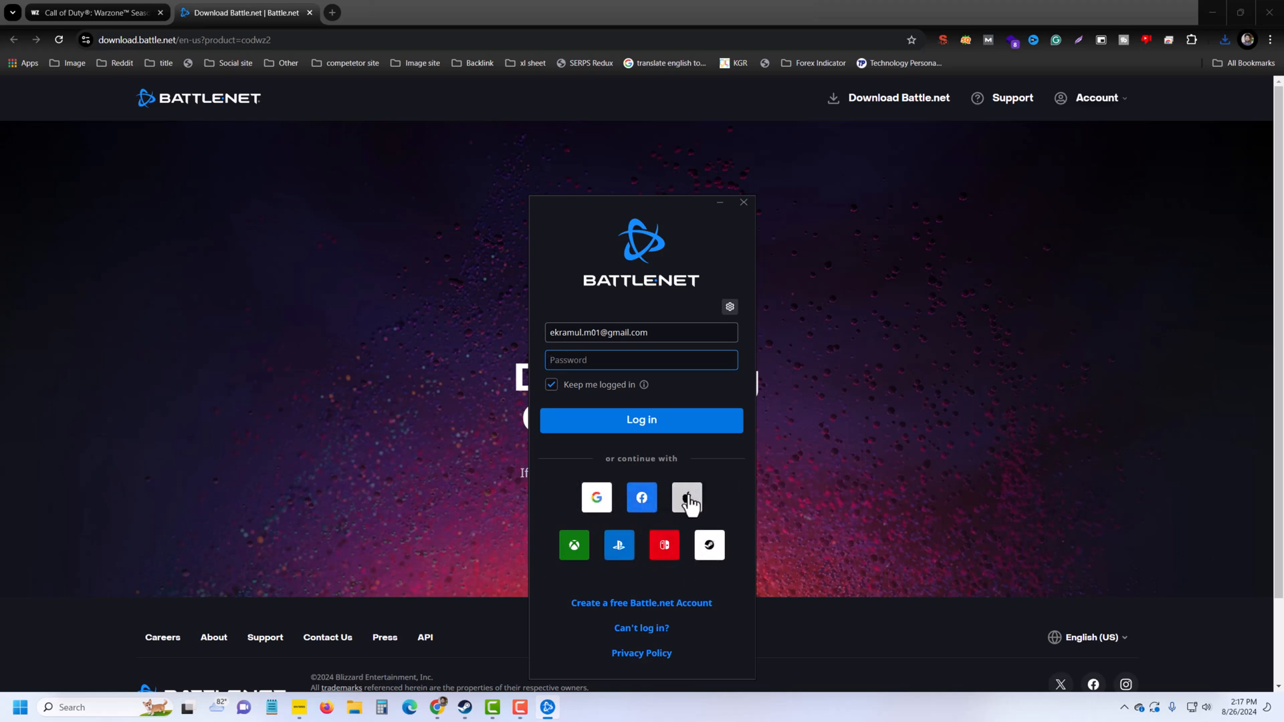
{"action": "mouse_move", "coordinate": [590, 613]}
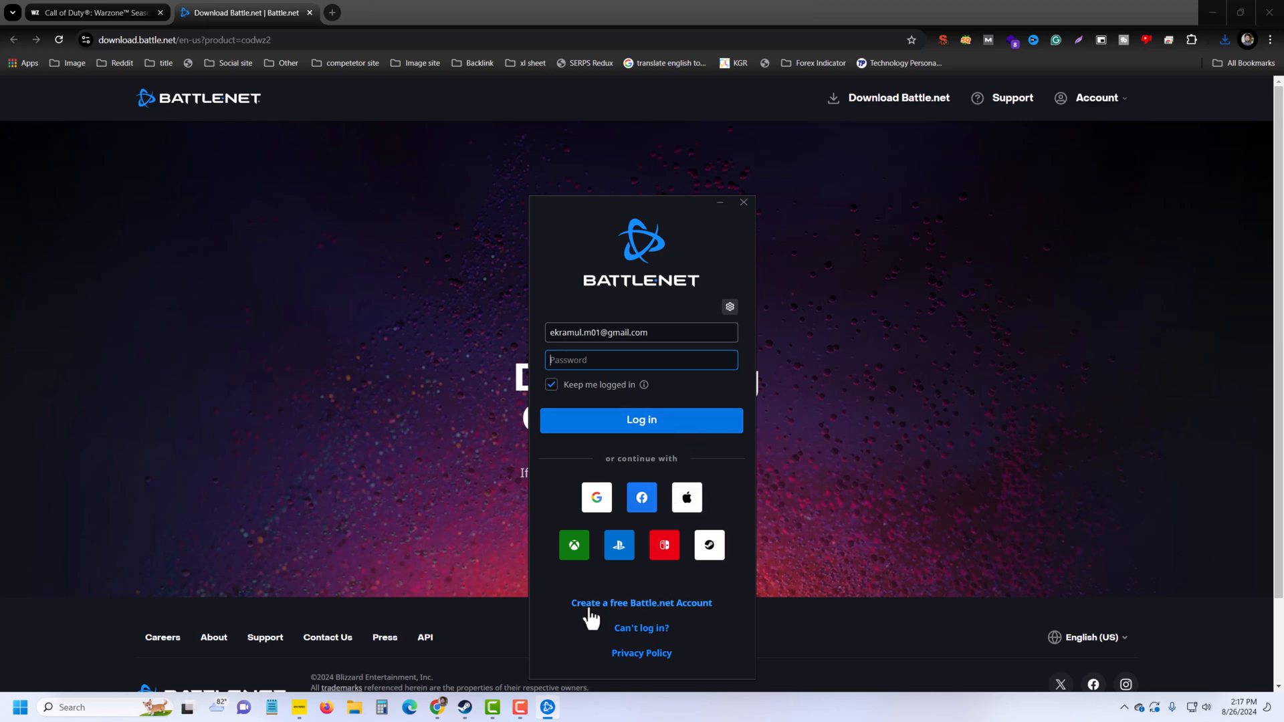
Step: Switch the Battle.net login window to the 'Create a free Battle.net Account' form
{"action": "left_click", "coordinate": [641, 419]}
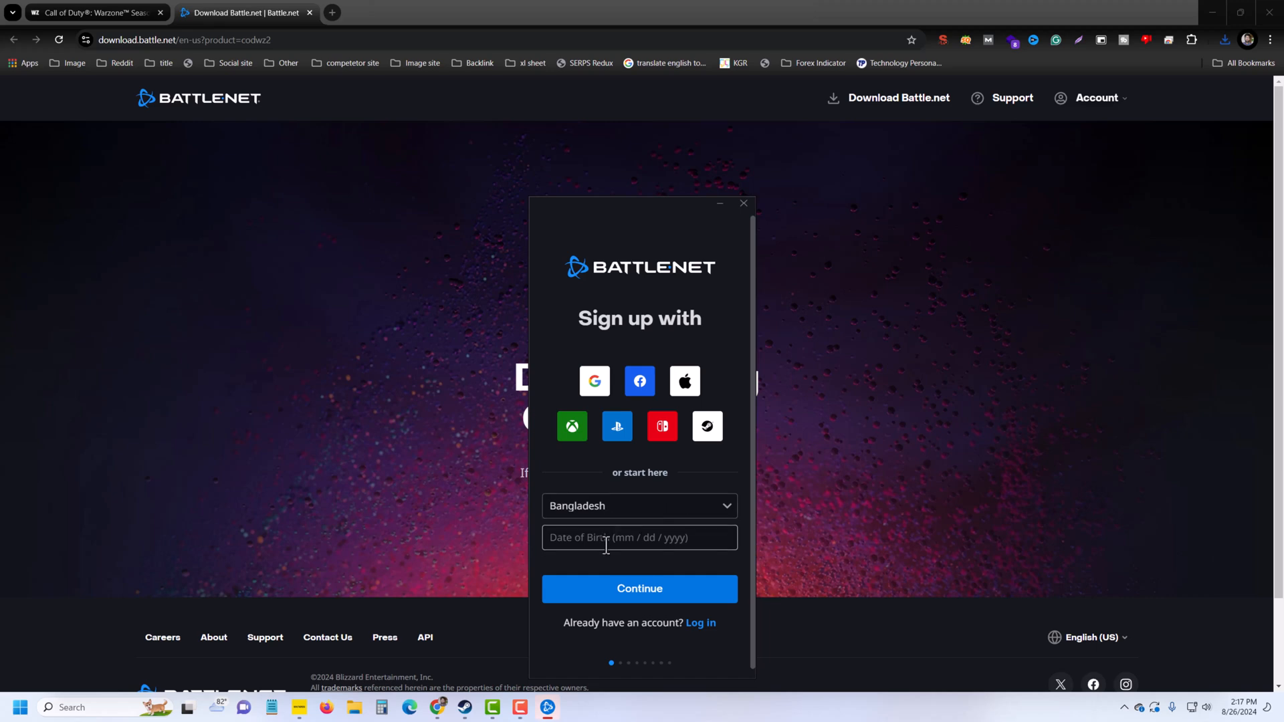
{"action": "mouse_move", "coordinate": [639, 589]}
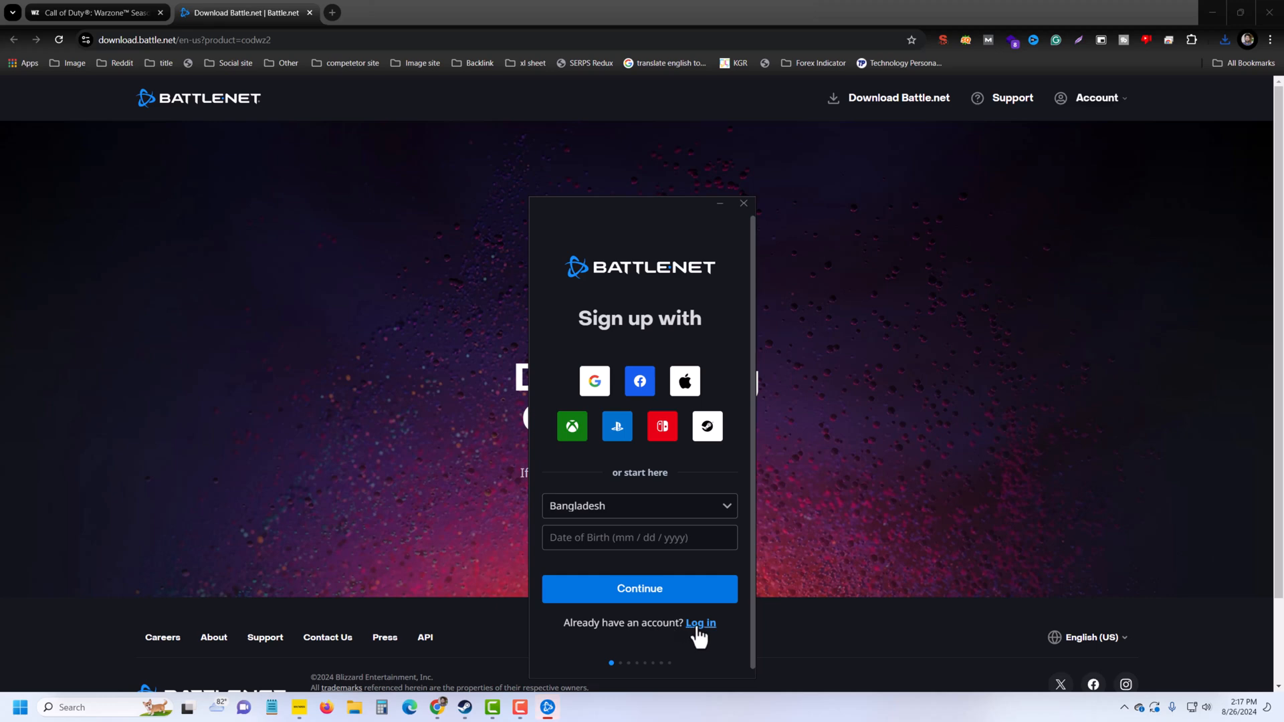
Step: Return to the login form and sign in with the entered email and password
{"action": "left_click", "coordinate": [700, 622]}
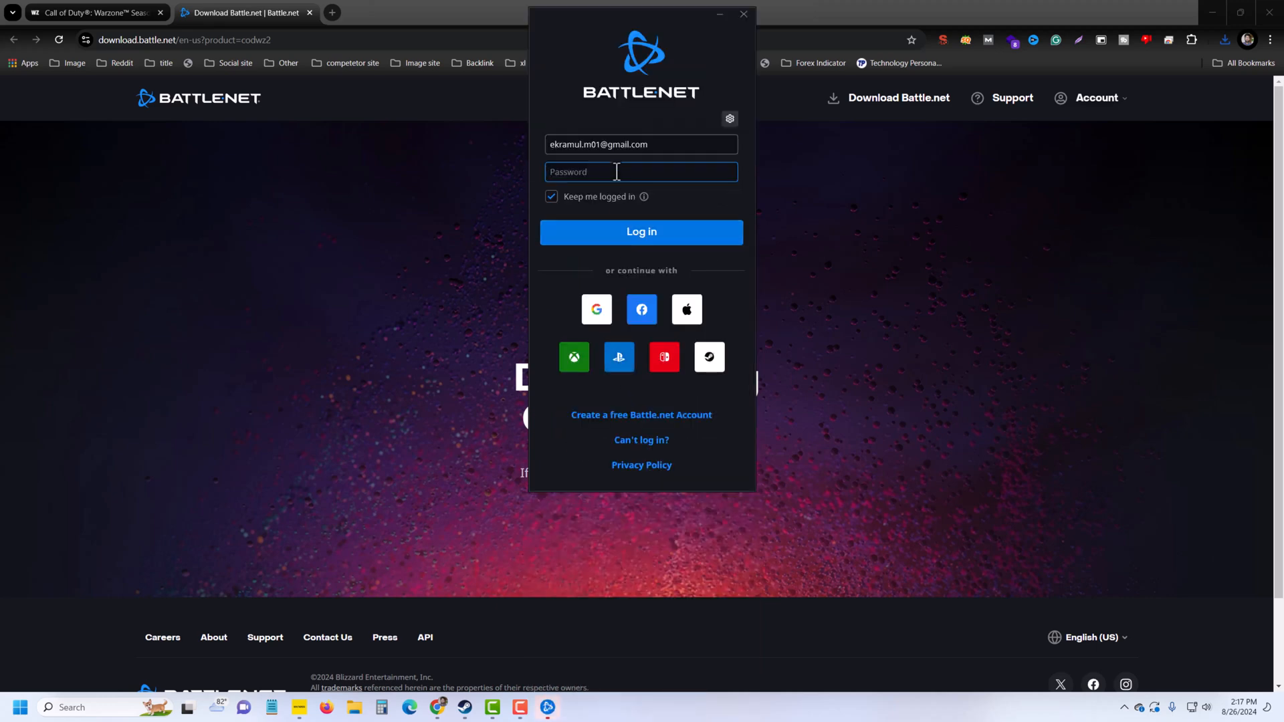
{"action": "type", "text": "•••"}
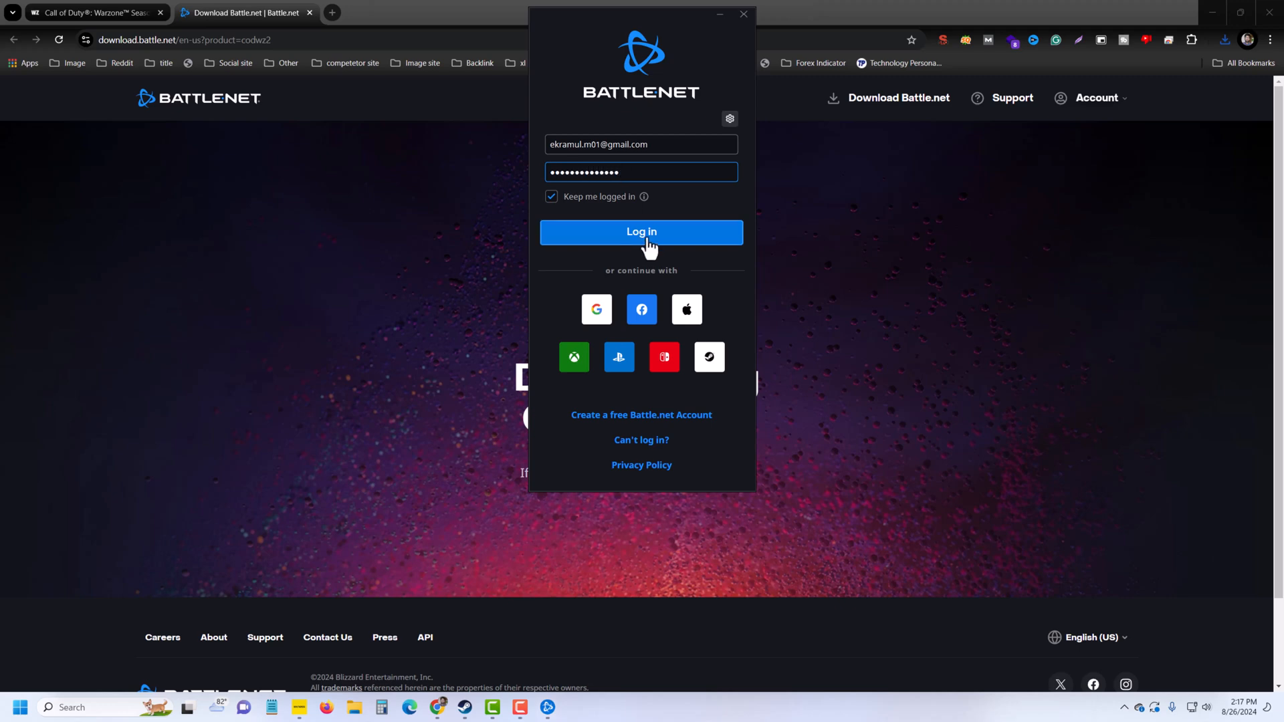
{"action": "left_click", "coordinate": [640, 232]}
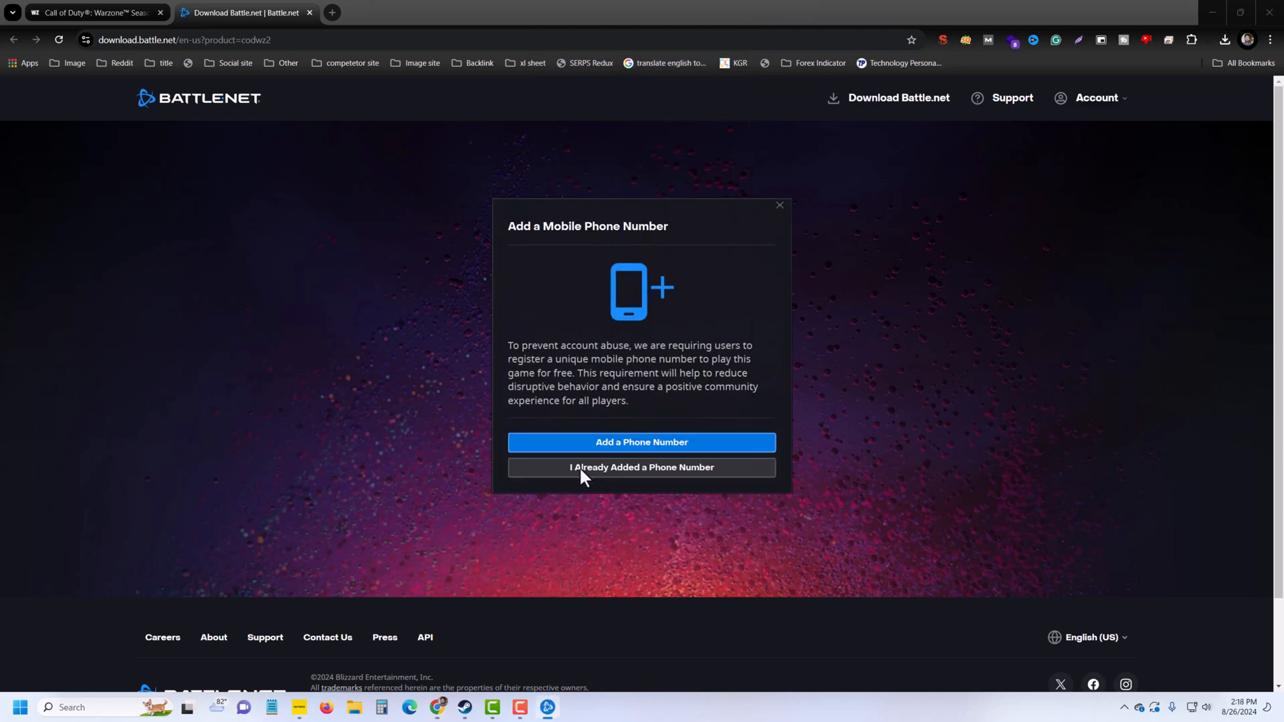
Step: Confirm a phone number is already added and bring up the install-language choices
{"action": "left_click", "coordinate": [641, 467]}
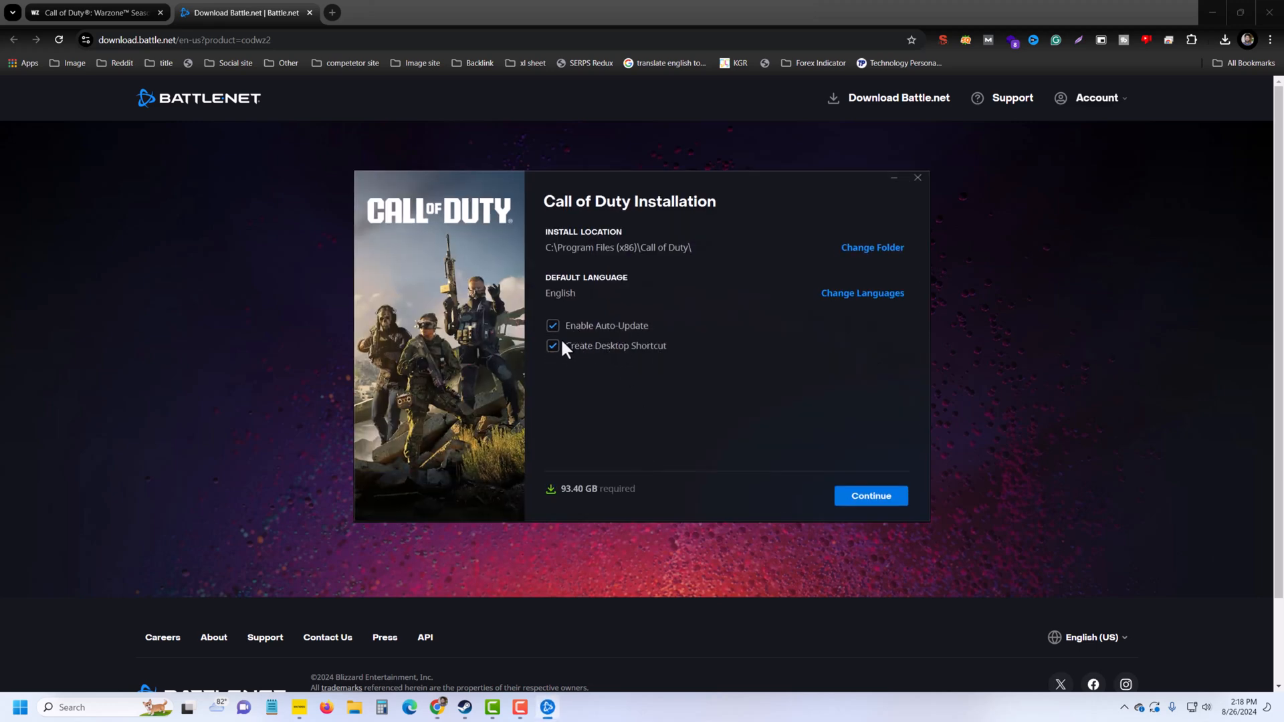
{"action": "mouse_move", "coordinate": [549, 500]}
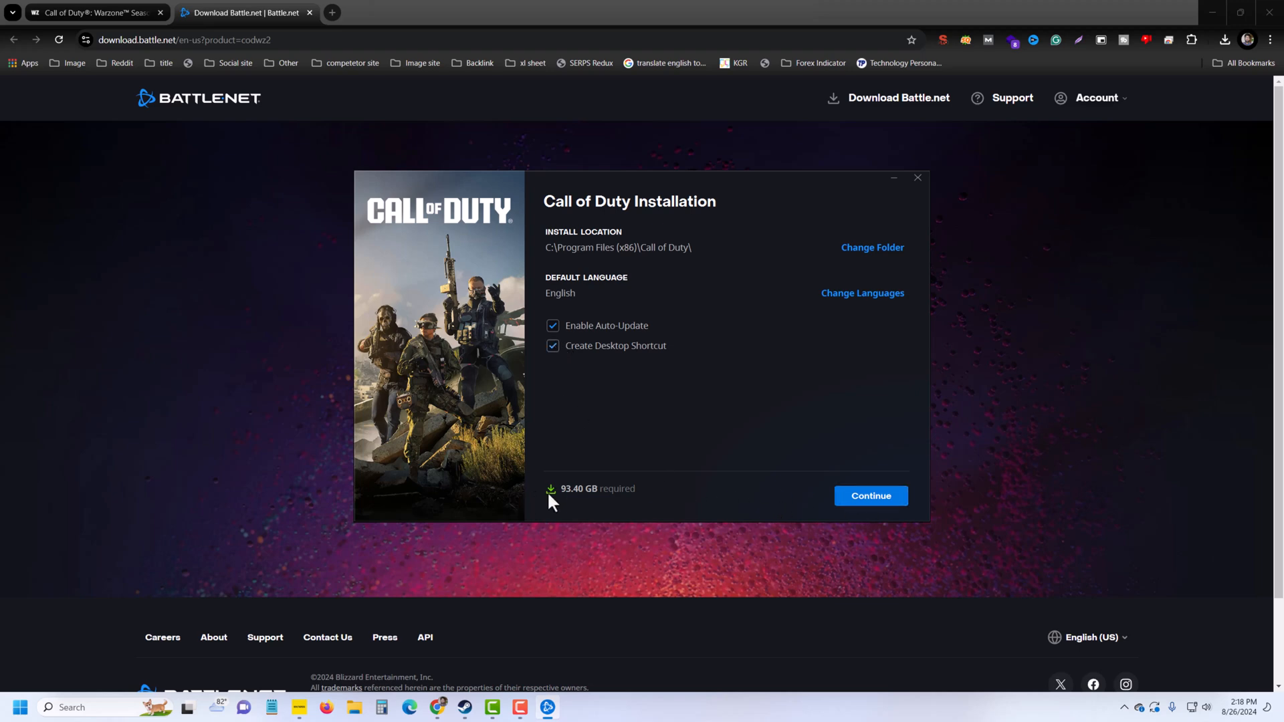
{"action": "mouse_move", "coordinate": [602, 499]}
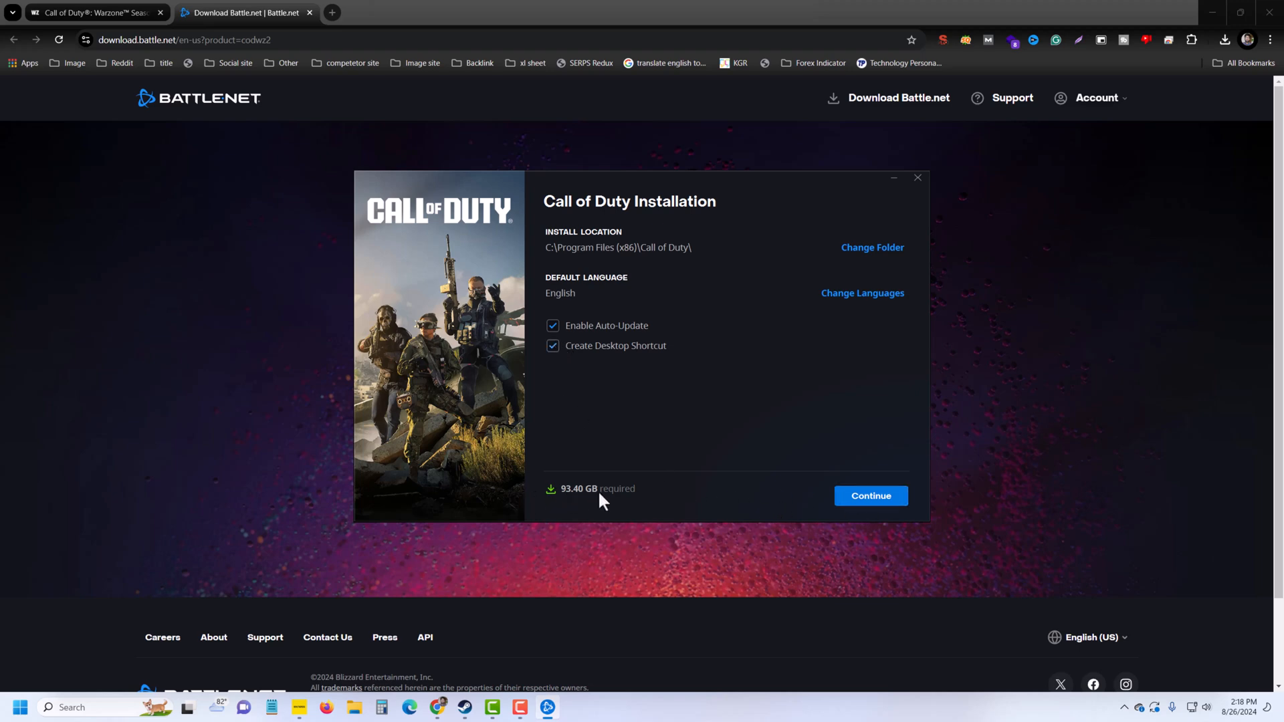
{"action": "mouse_move", "coordinate": [627, 499]}
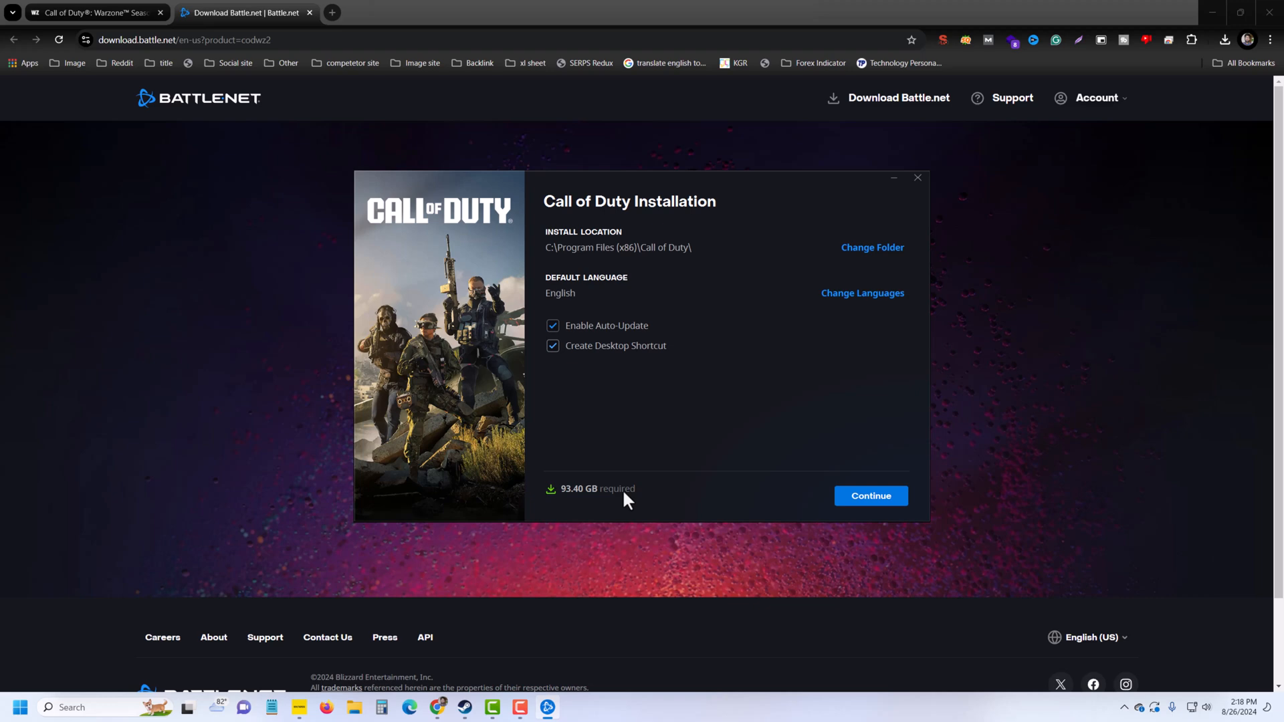
{"action": "mouse_move", "coordinate": [589, 286]}
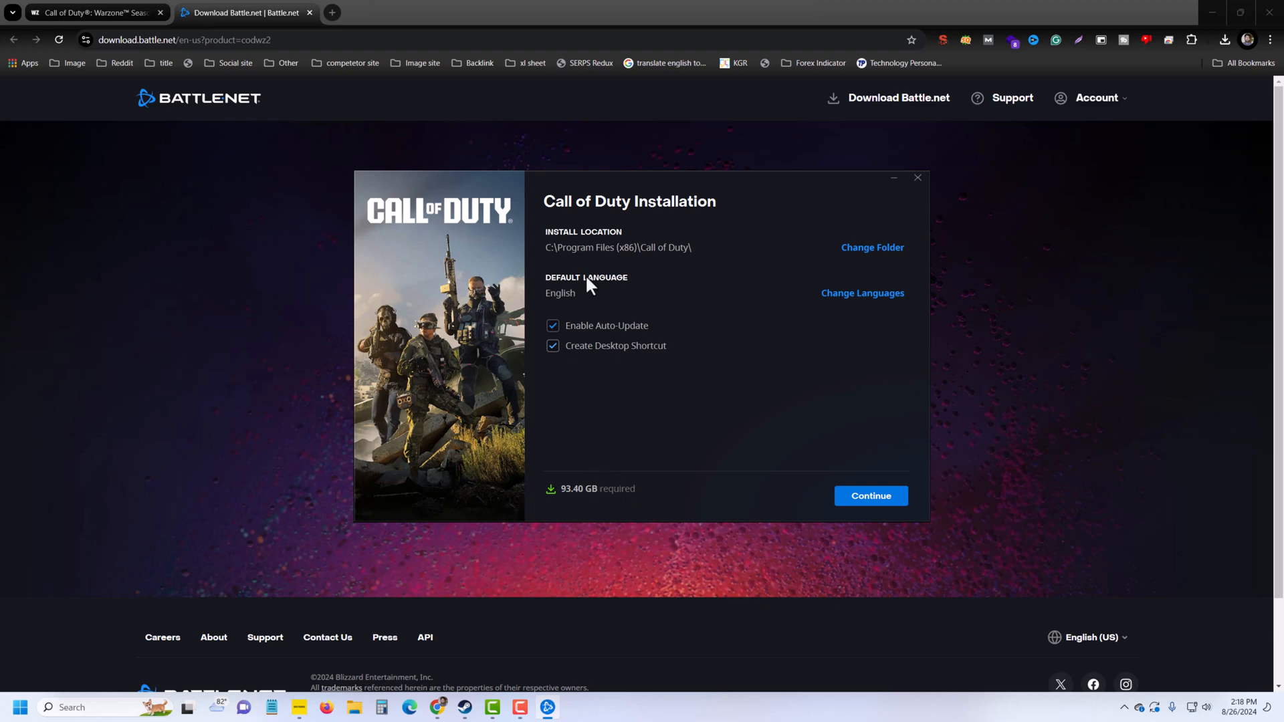
{"action": "mouse_move", "coordinate": [871, 253]}
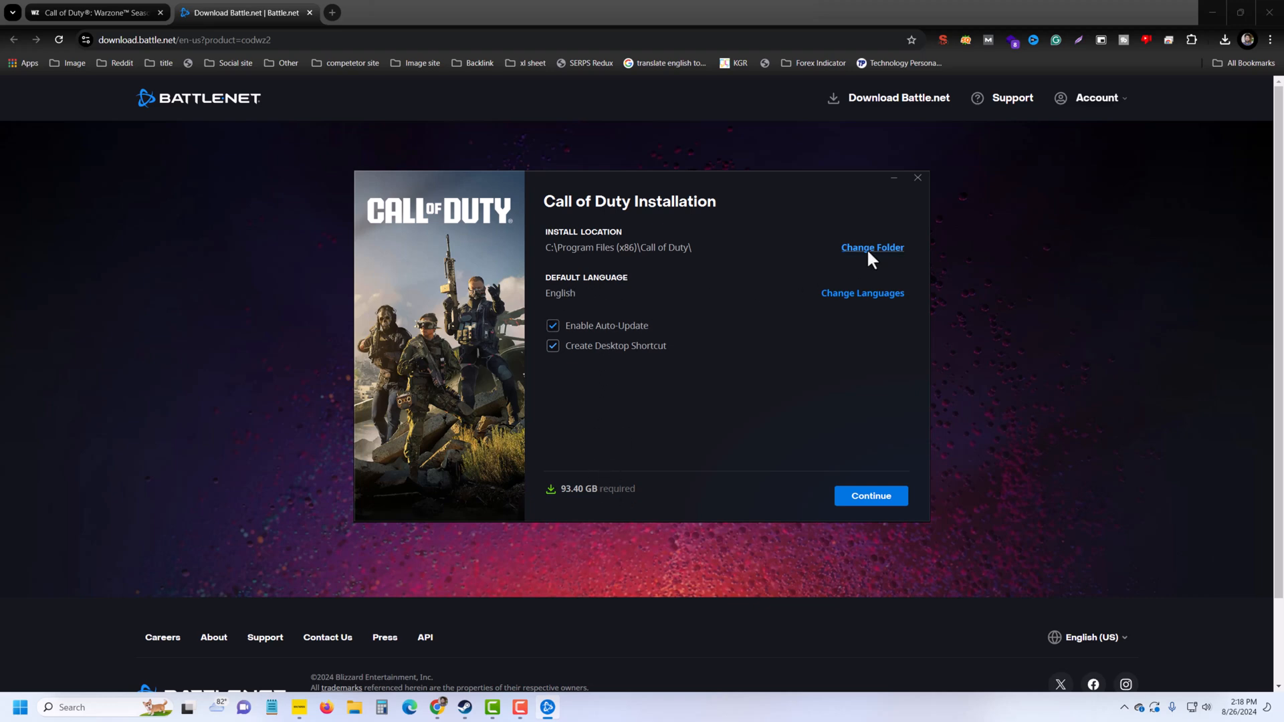
{"action": "left_click", "coordinate": [872, 247]}
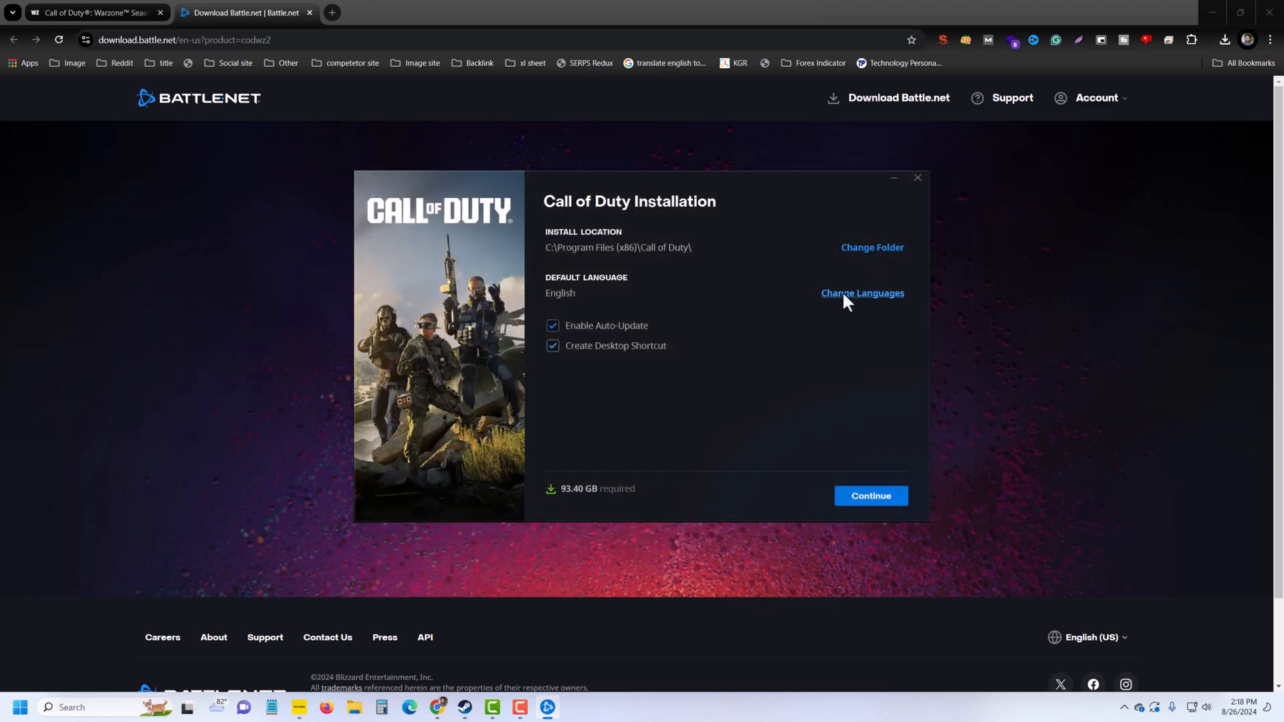
{"action": "left_click", "coordinate": [862, 293]}
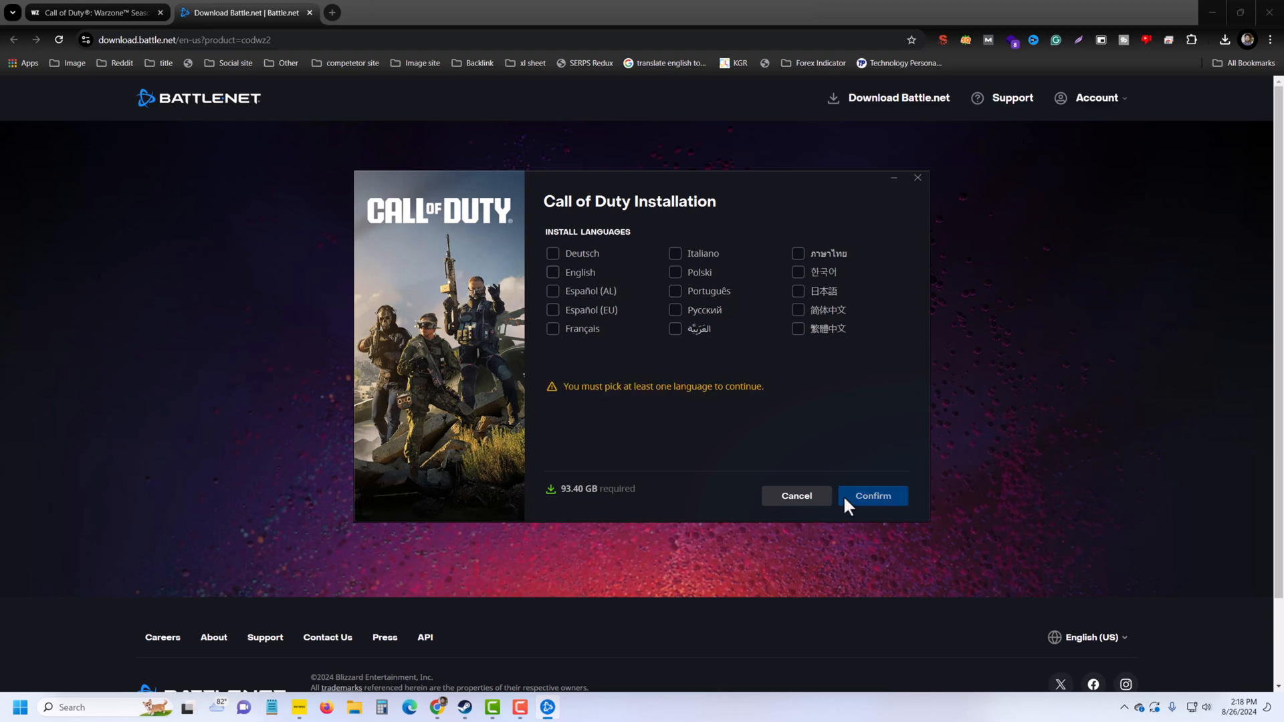
Step: Choose English as install language and start installing Call of Duty with Black Ops 6 Beta and Warzone
{"action": "left_click", "coordinate": [553, 271]}
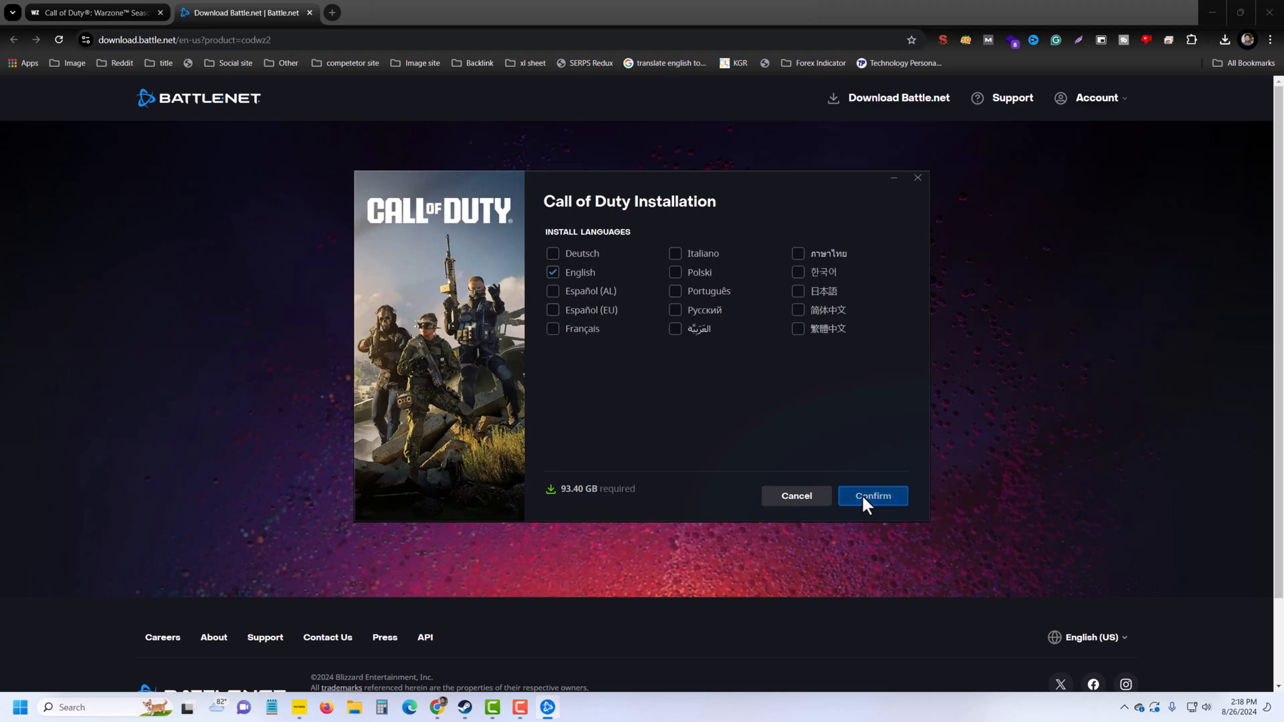
{"action": "left_click", "coordinate": [872, 495]}
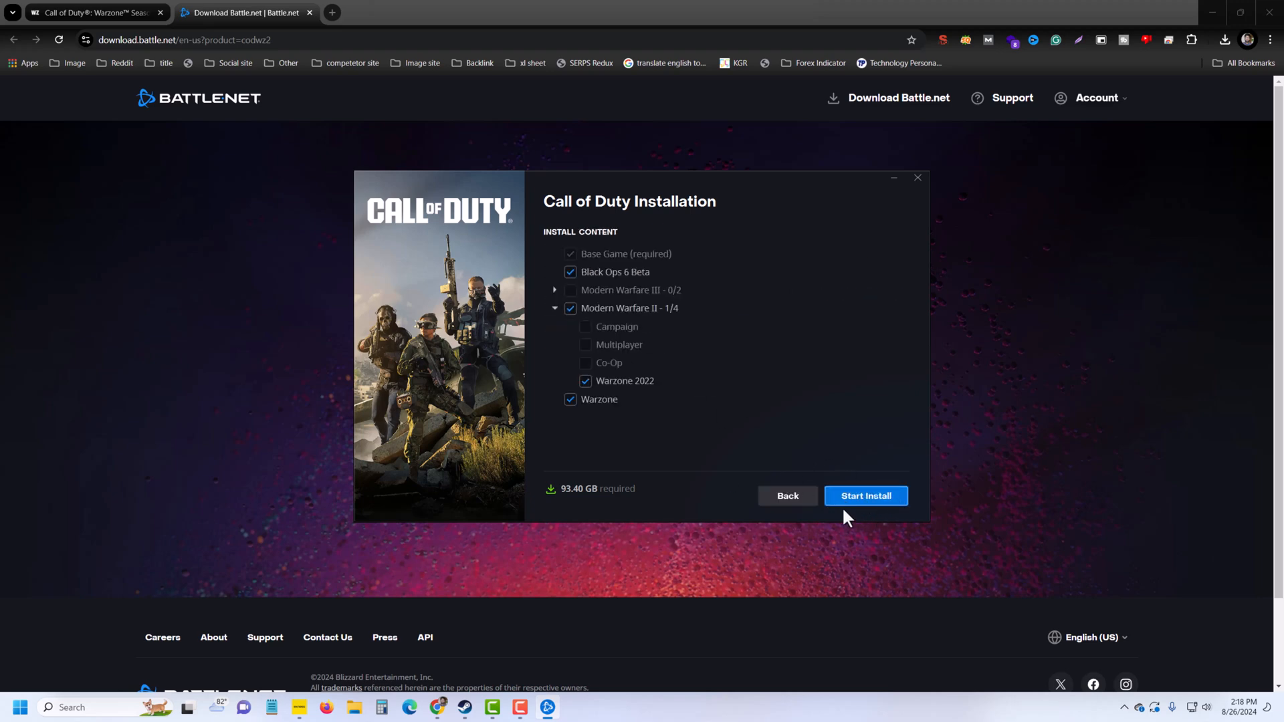
{"action": "mouse_move", "coordinate": [880, 509]}
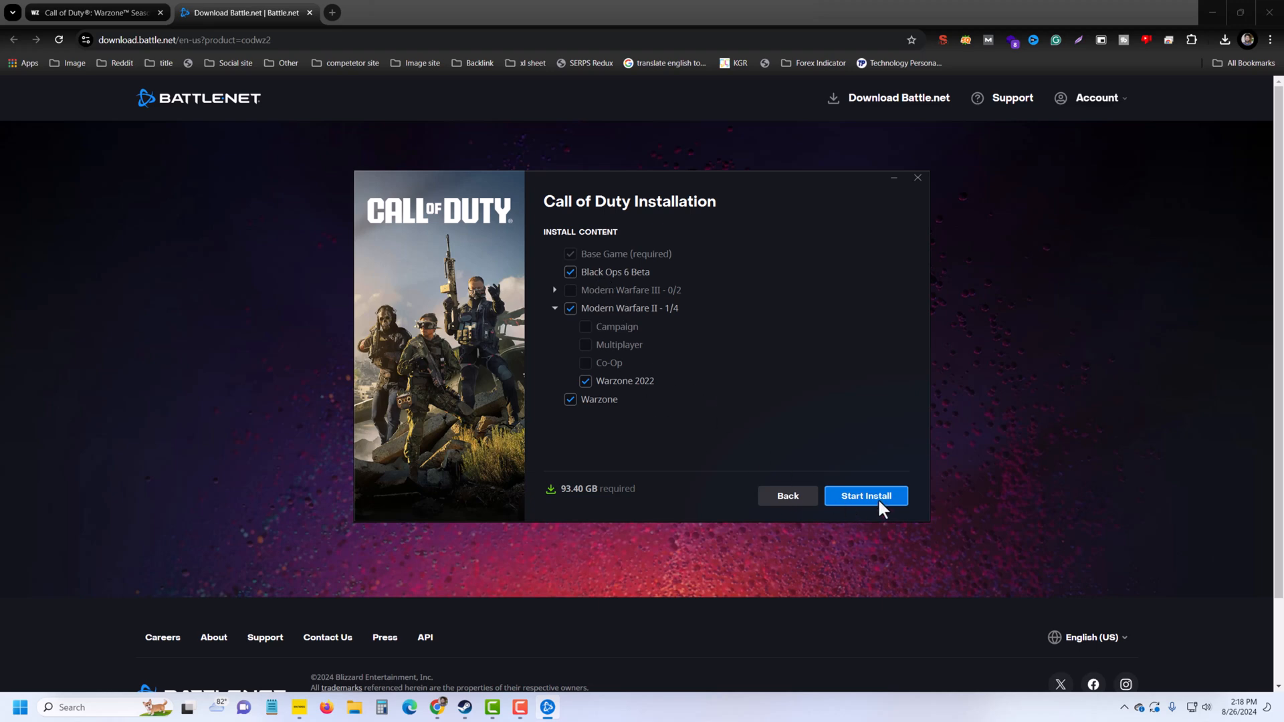
{"action": "left_click", "coordinate": [866, 495]}
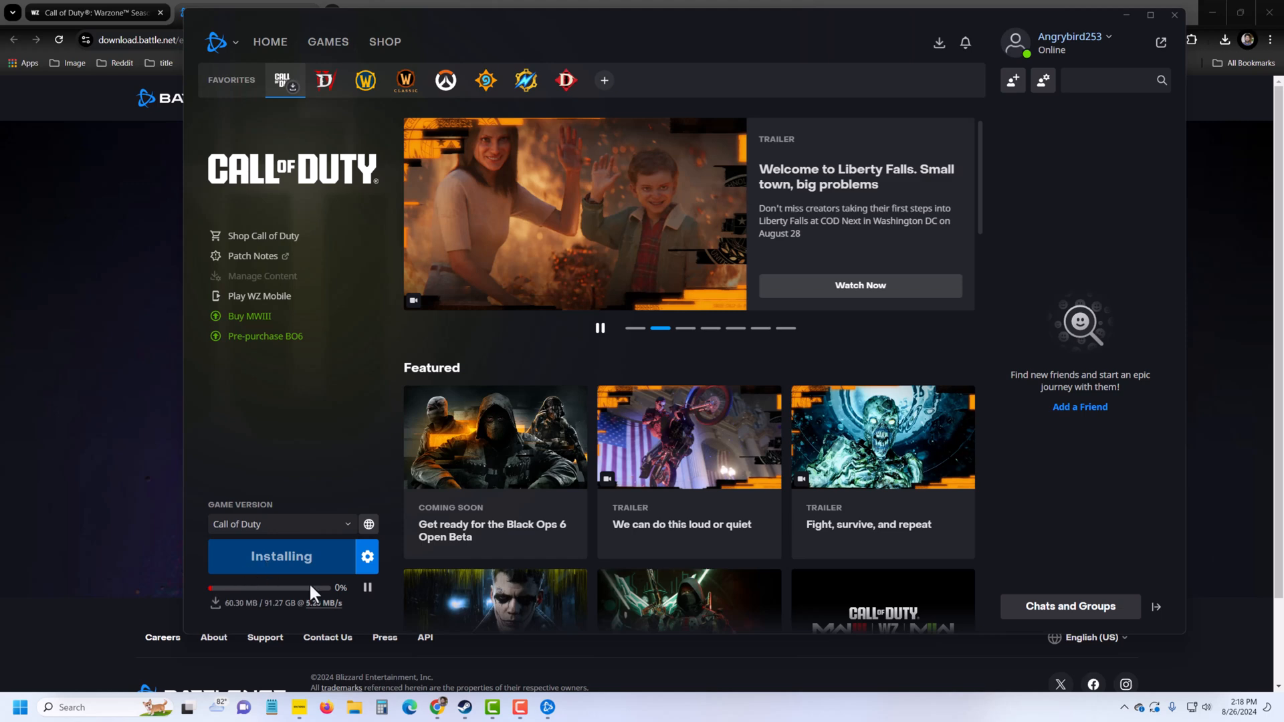
{"action": "mouse_move", "coordinate": [283, 564]}
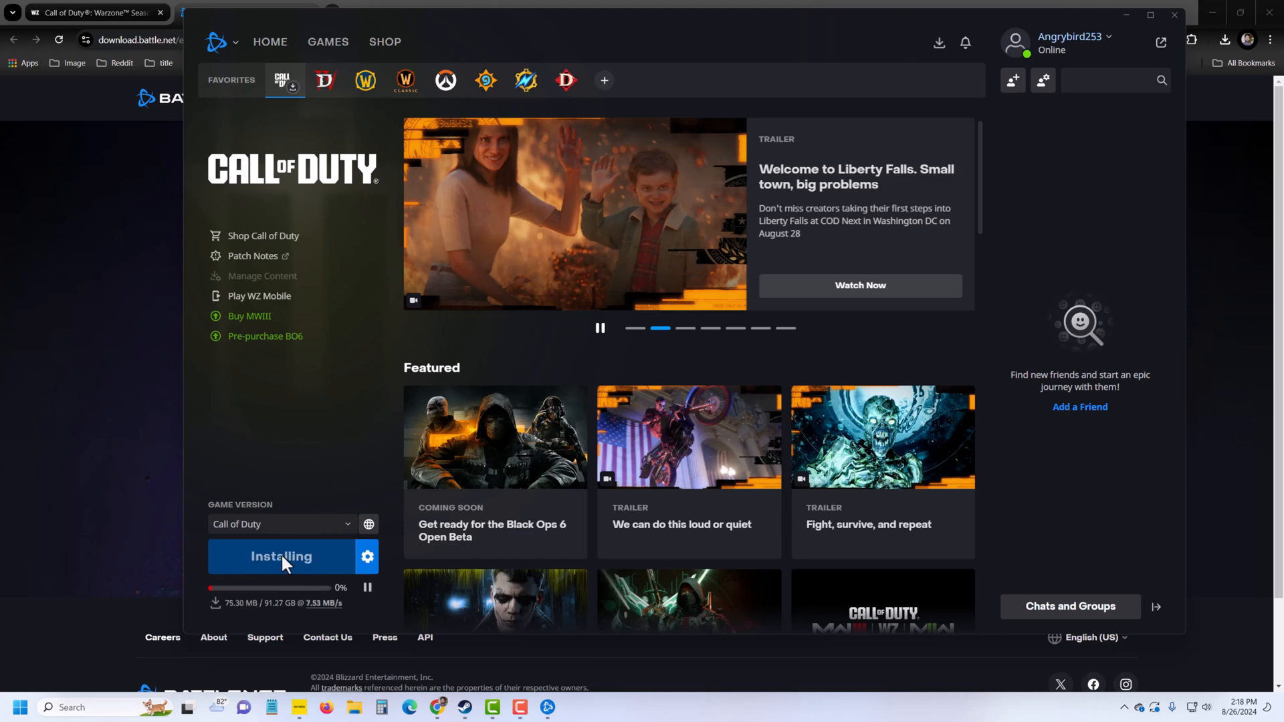